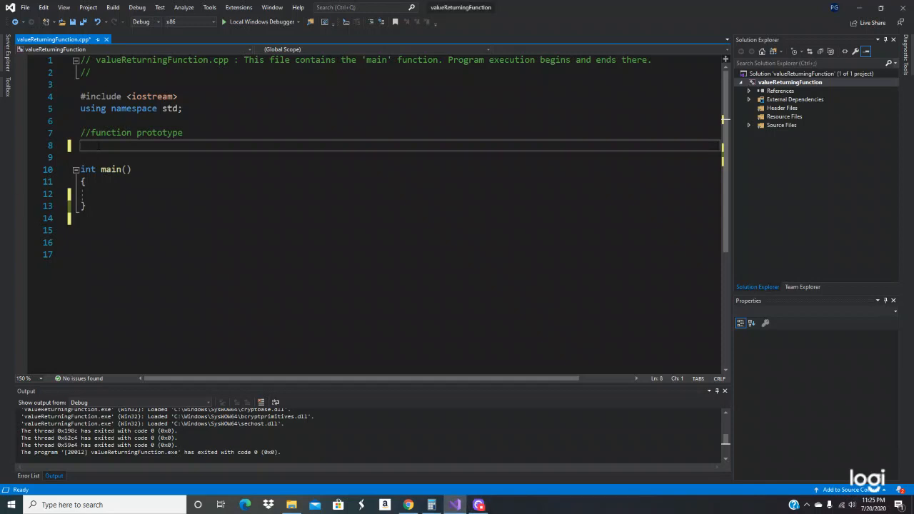
Step: Write the prototype bool isEven(int); under the function prototype comment
type("bool")
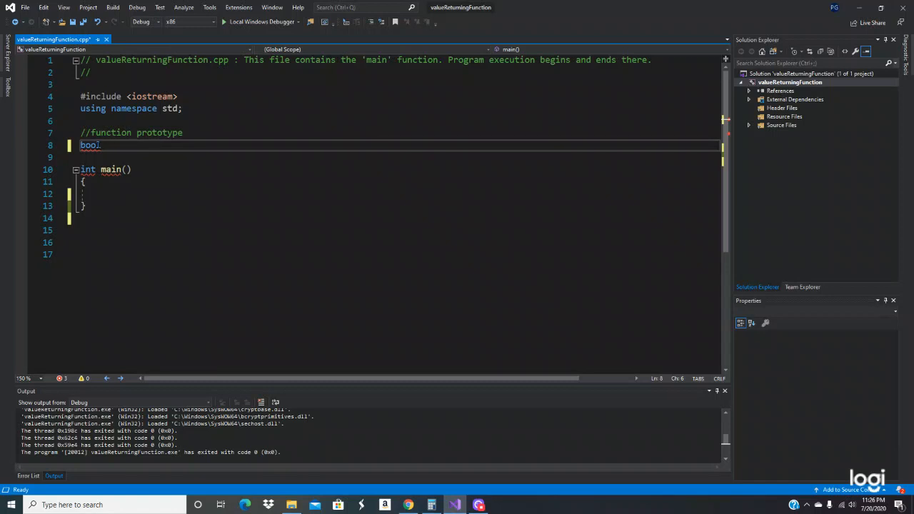
type("i")
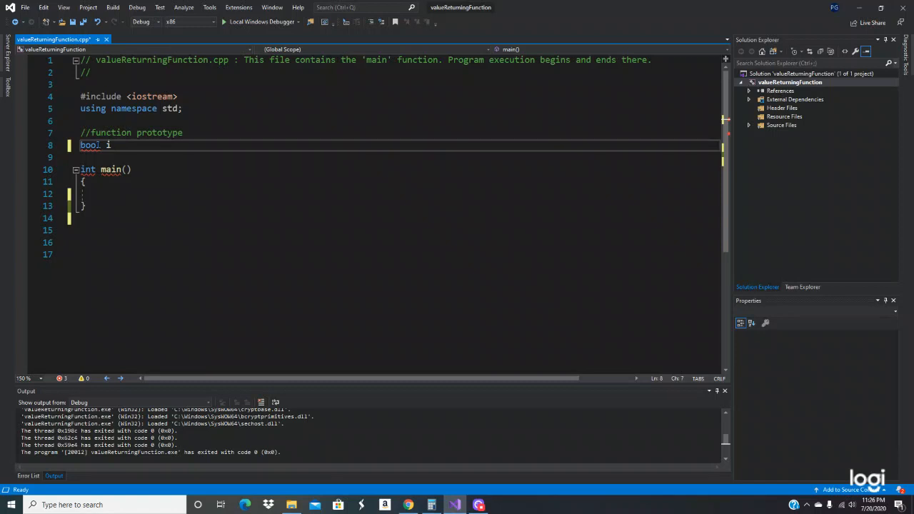
type("sEven")
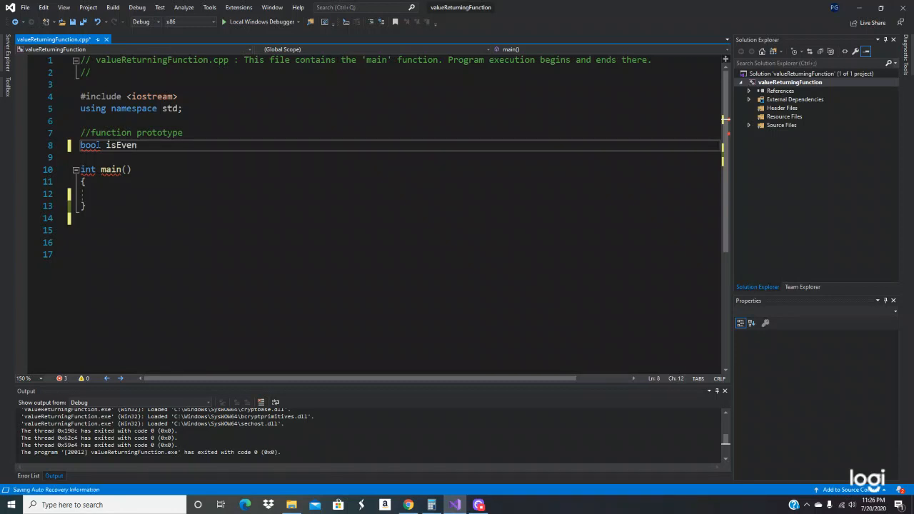
type("()")
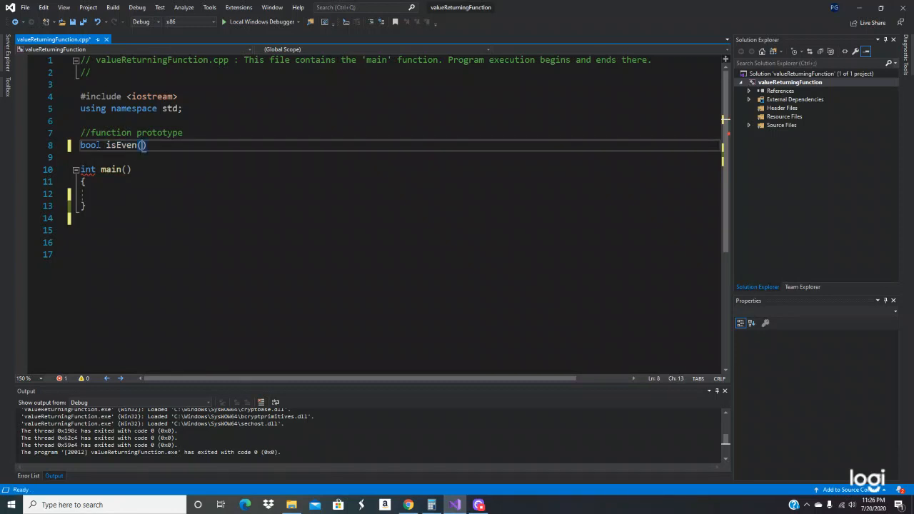
type("in")
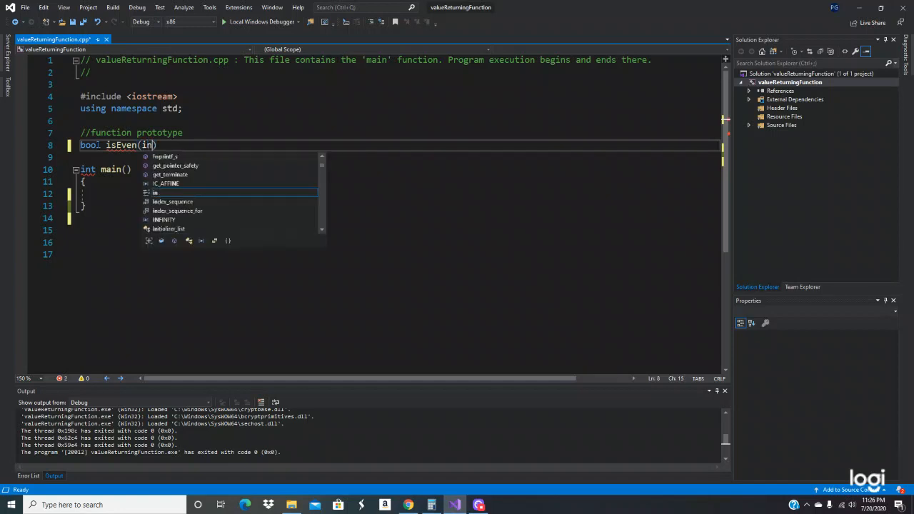
type("t);")
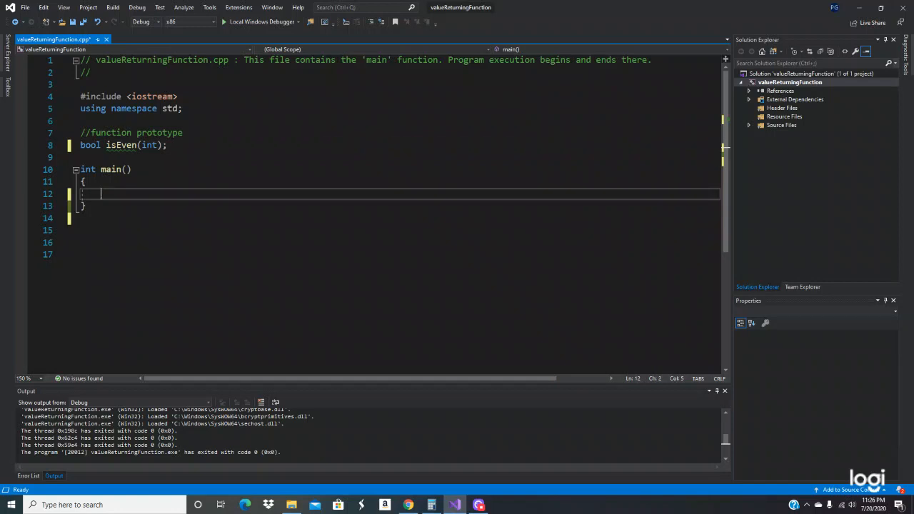
Step: Declare int val; with the comment "// value to be tested" inside main
type("i")
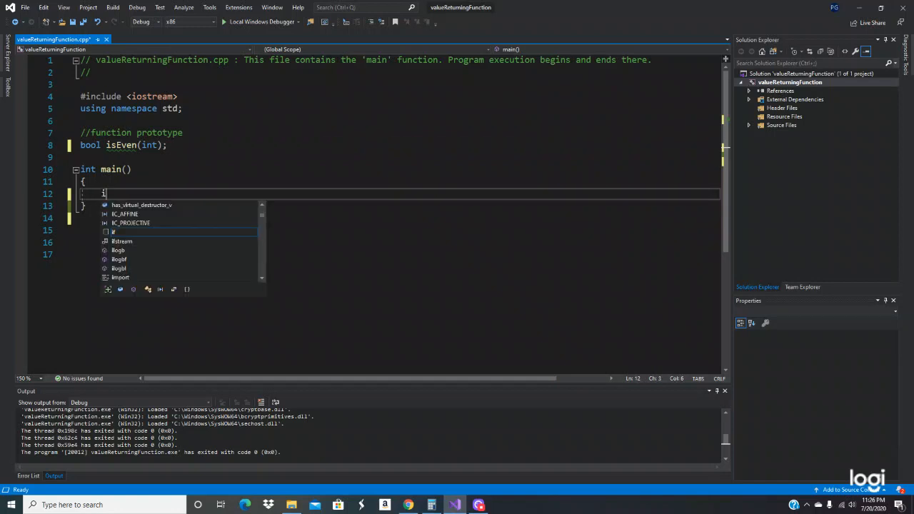
type("nt")
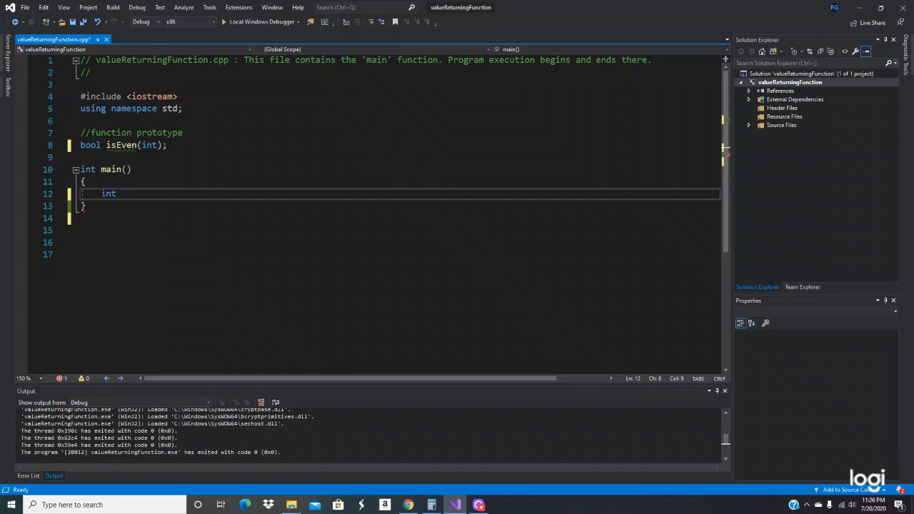
type("val")
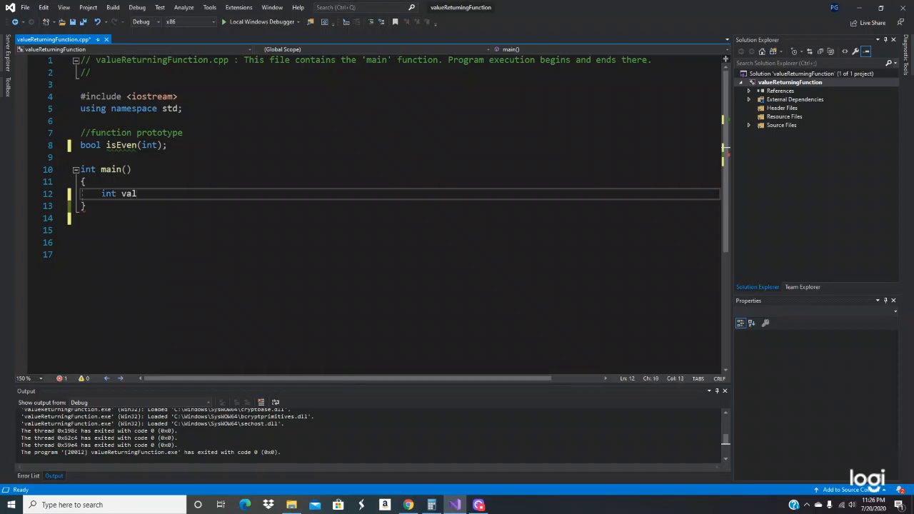
type(",")
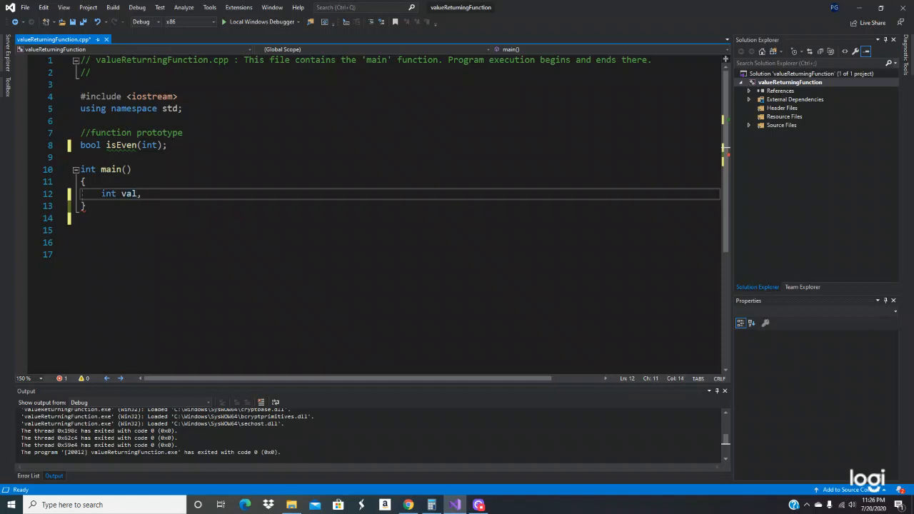
type("\" \"")
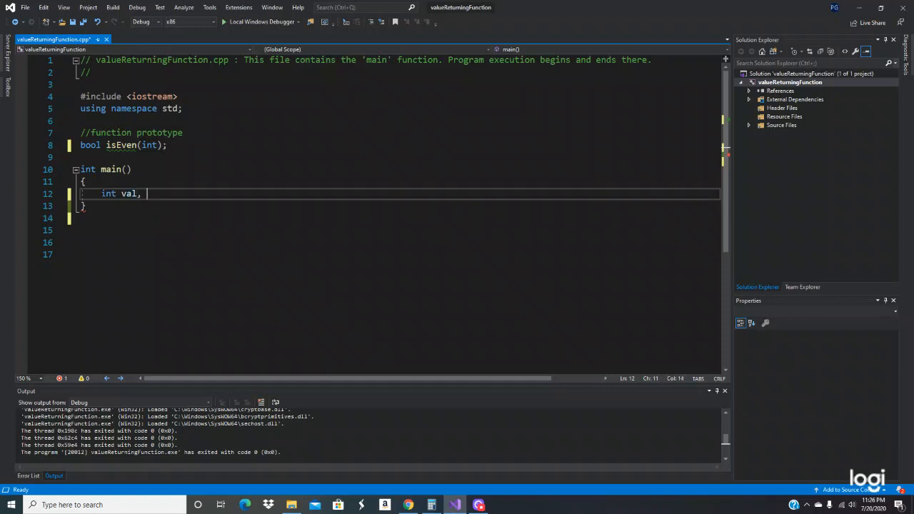
key("BackSpace")
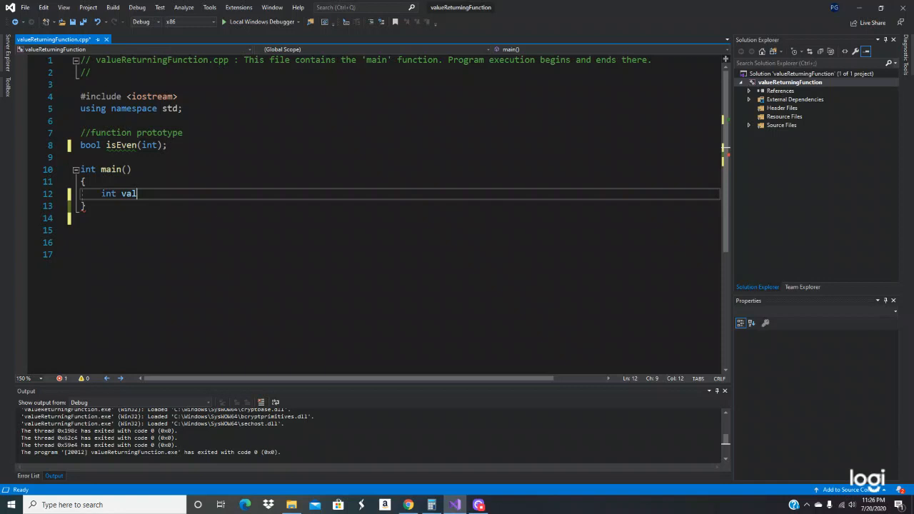
type(";")
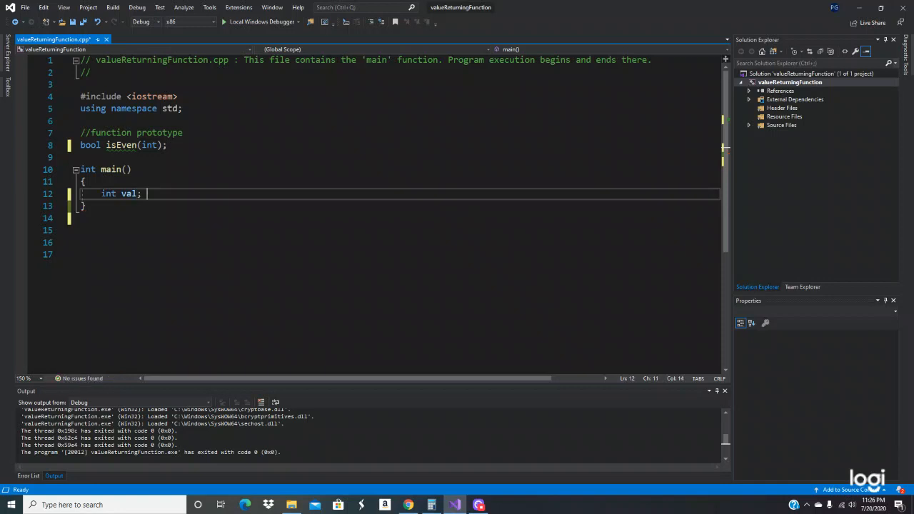
type("// value to be te")
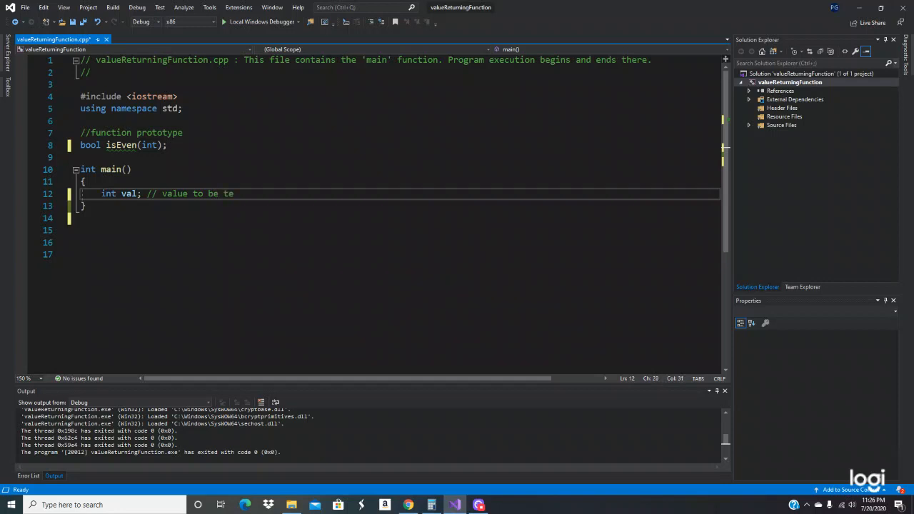
type("sted")
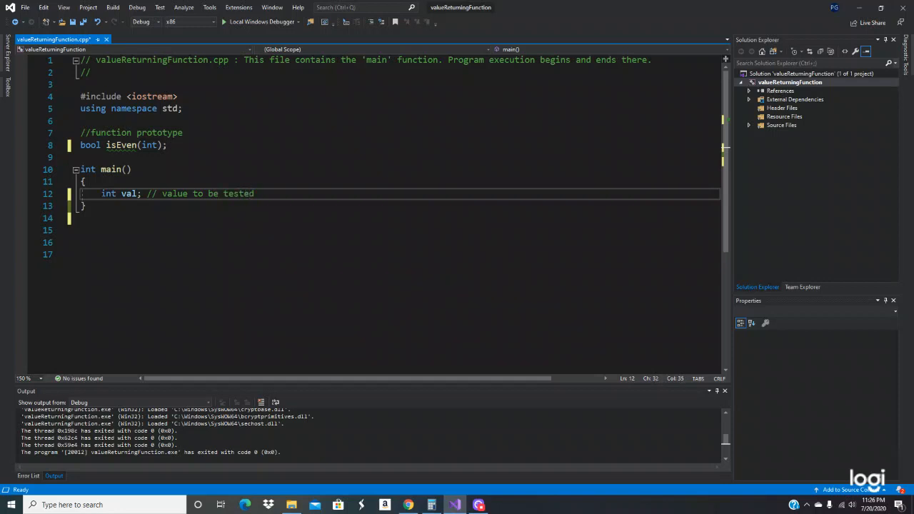
key("enter")
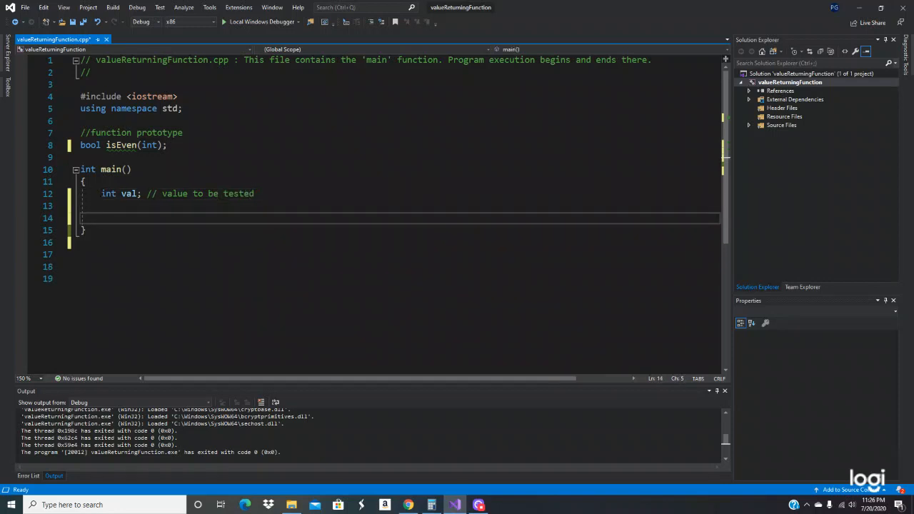
Step: Add a get-number comment and cout prompt "Enter a number and I will tell you it is even or odd: "
type("// get number from the user")
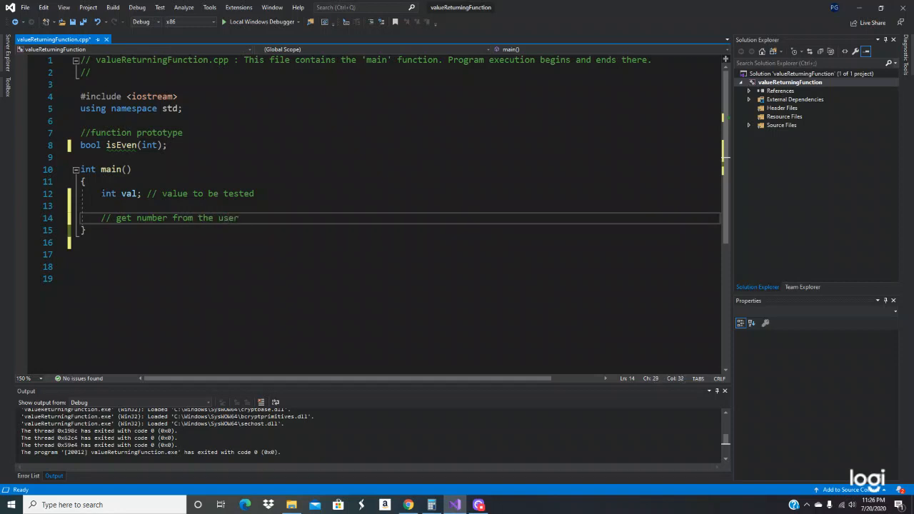
type("co")
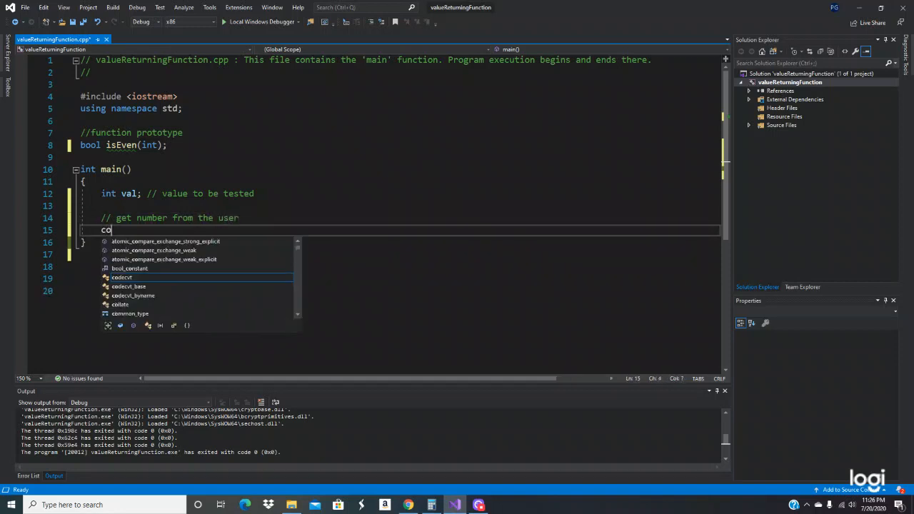
type("ut")
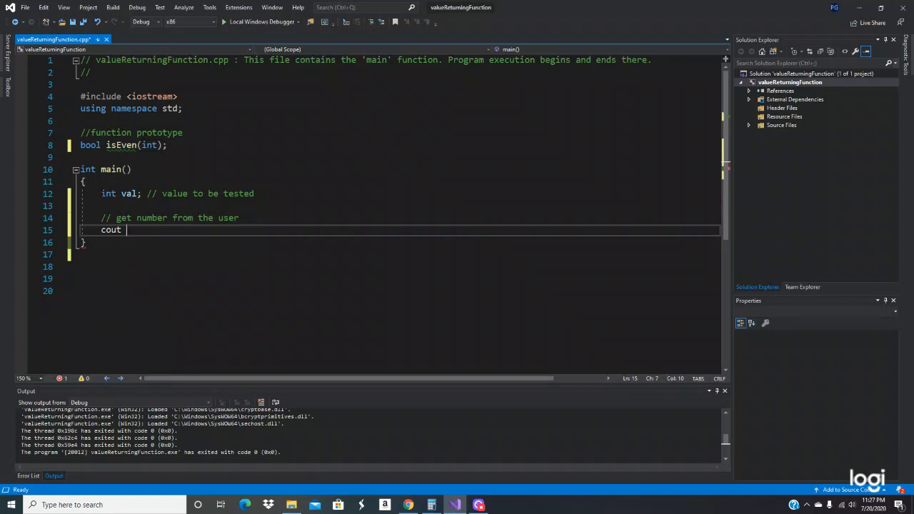
type("<< \"\"")
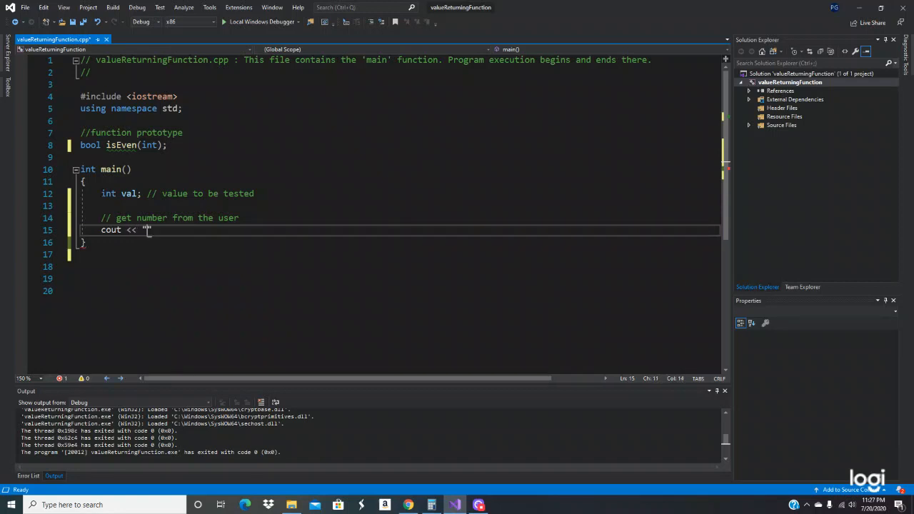
type("Enter")
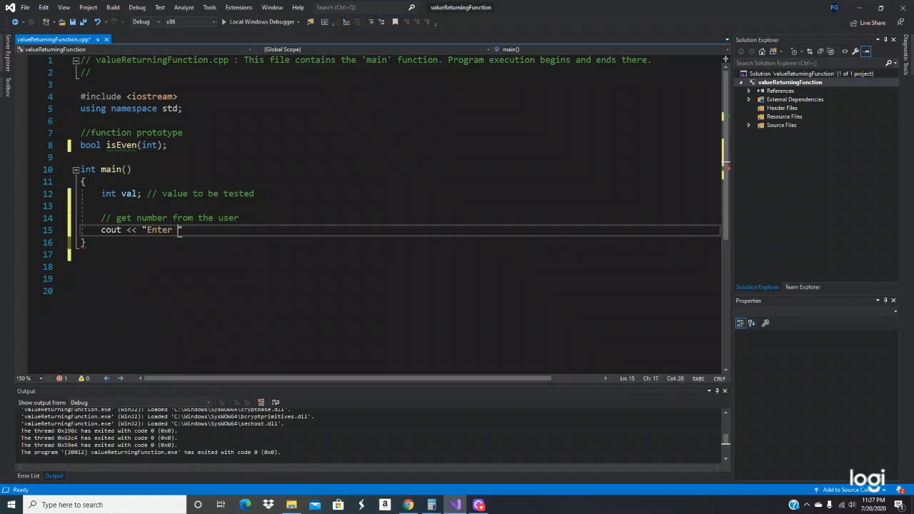
type("a number n")
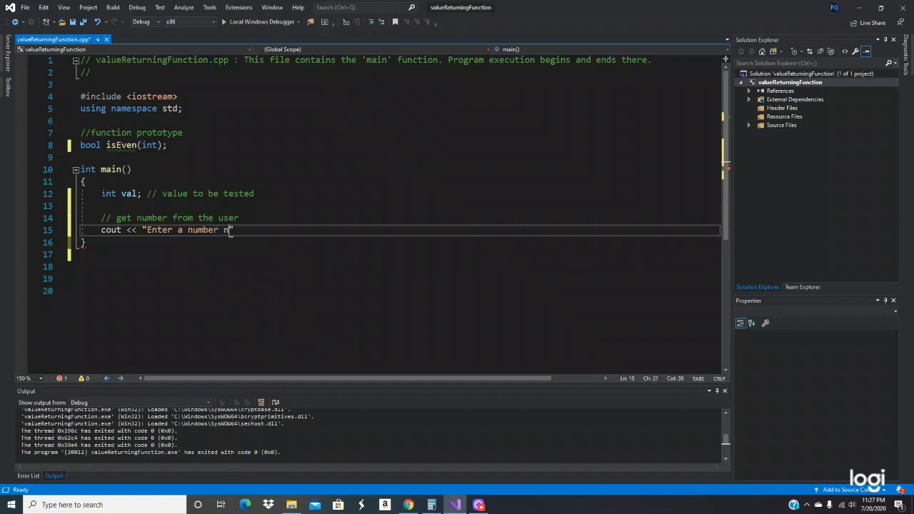
type("and I")
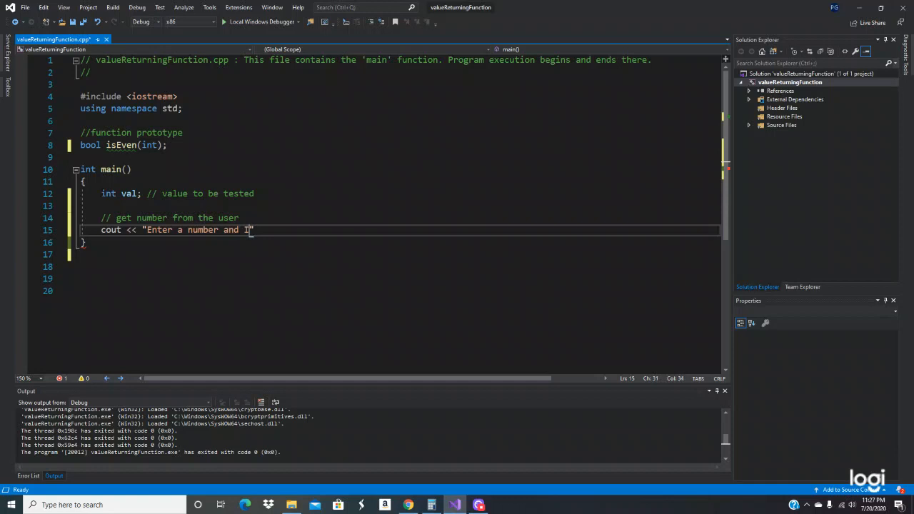
type("will tell you it it")
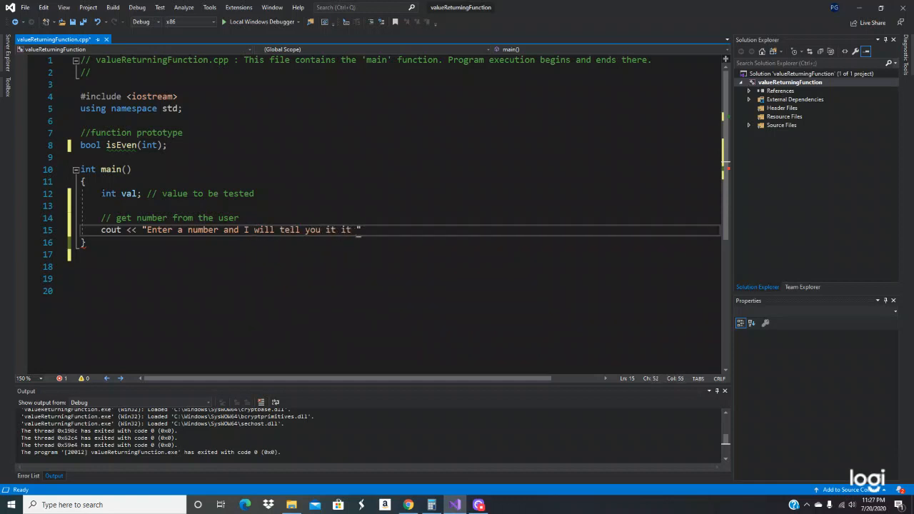
type("is even or odd")
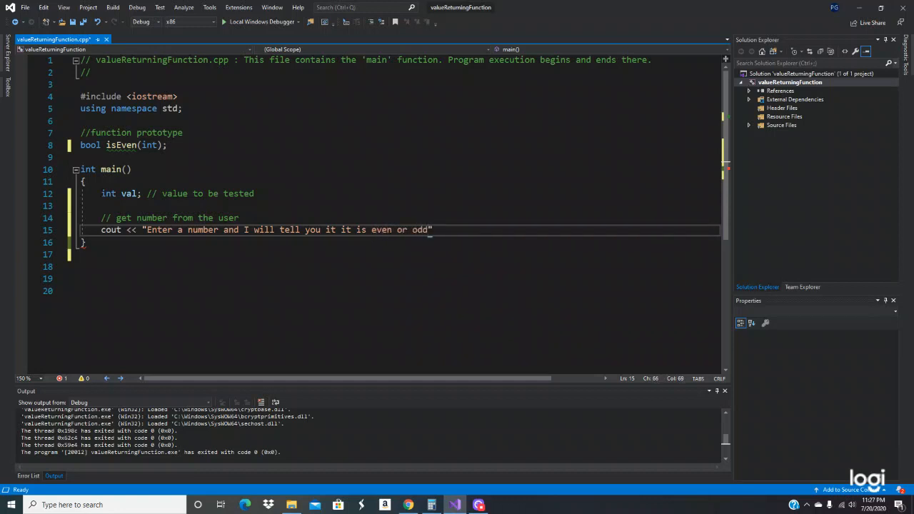
left_click(428, 228)
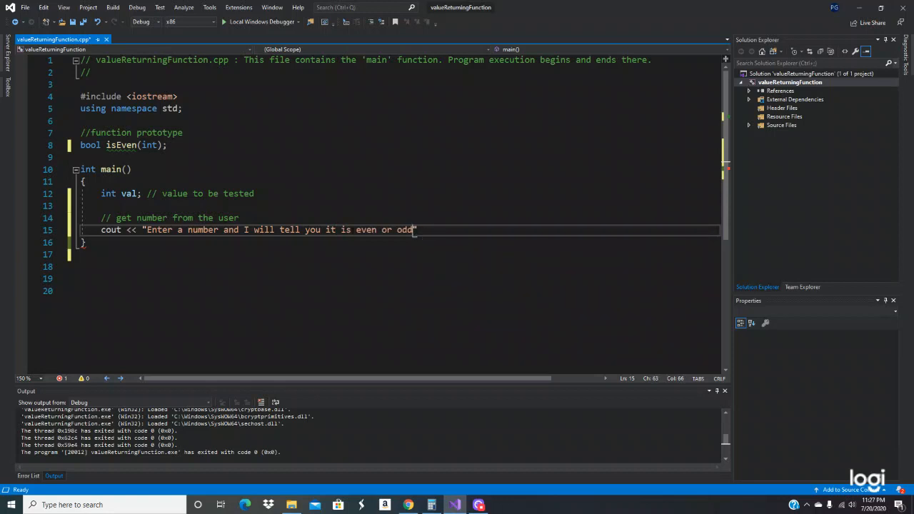
type(":")
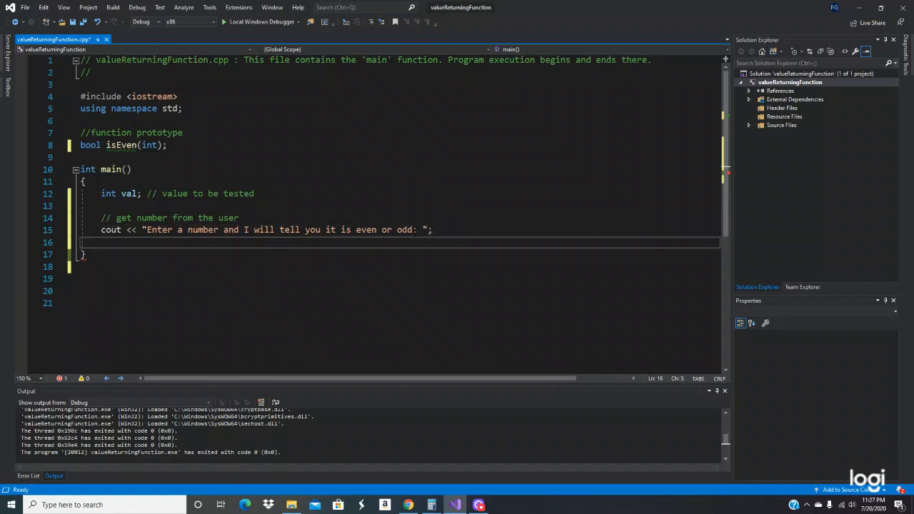
Step: Read the user's number with cin >> val; after the prompt
type("cin >> v")
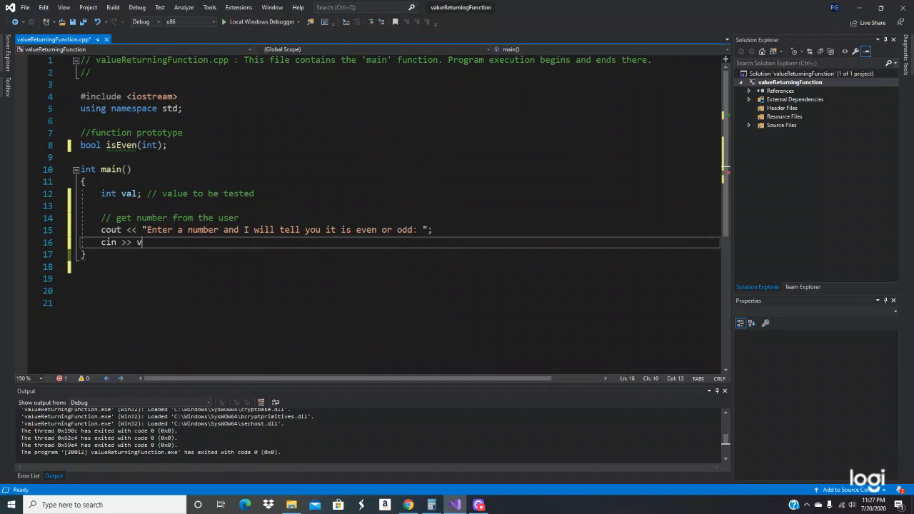
type("al")
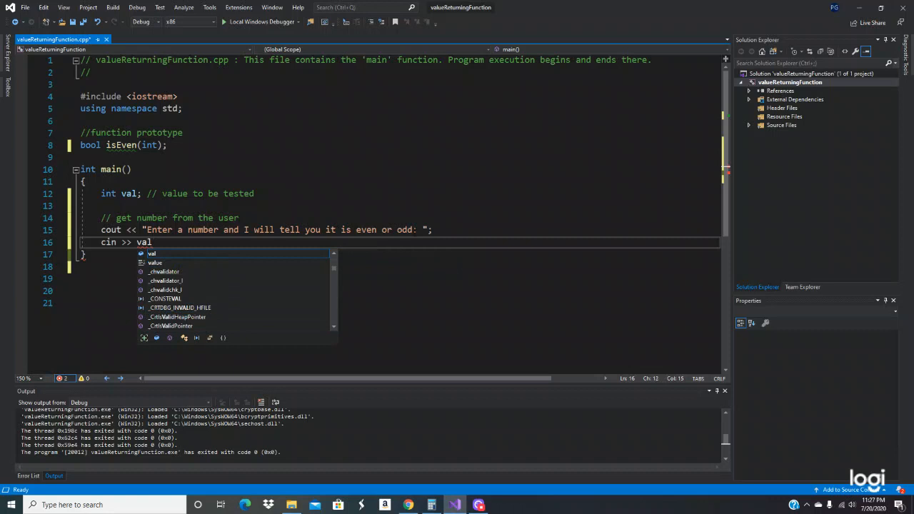
type(";")
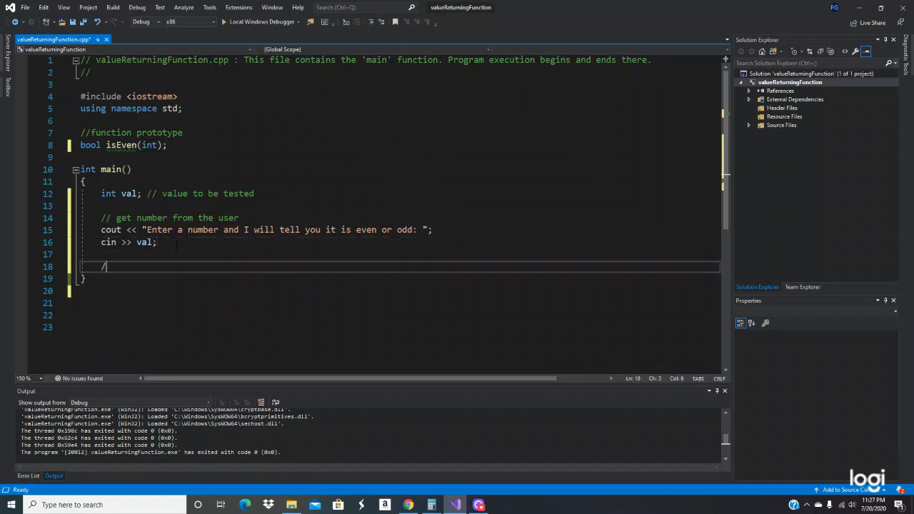
Step: Add the comment // indicate whether it is even or odd
type("/ indi")
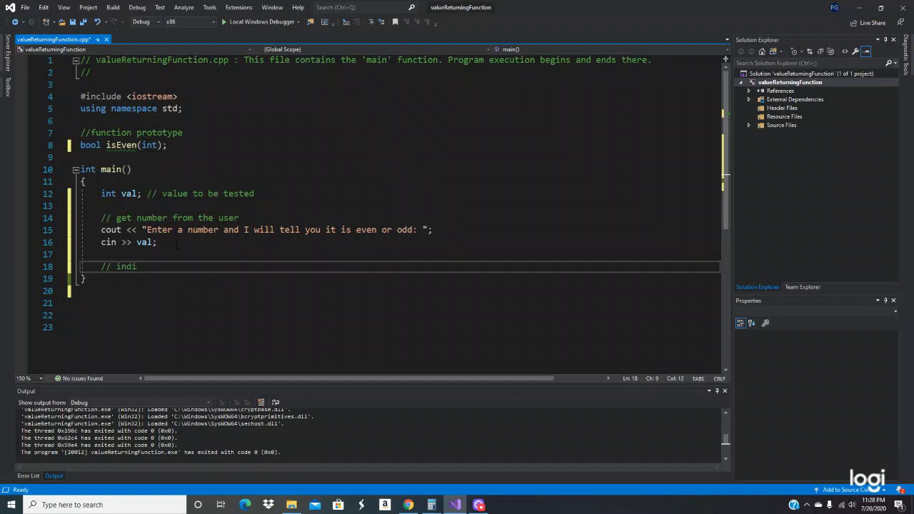
type("cate")
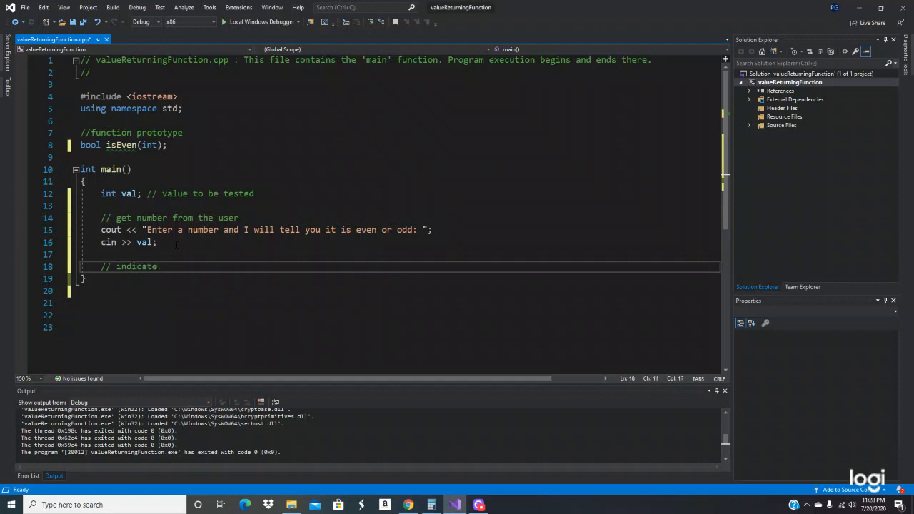
type("wheter th")
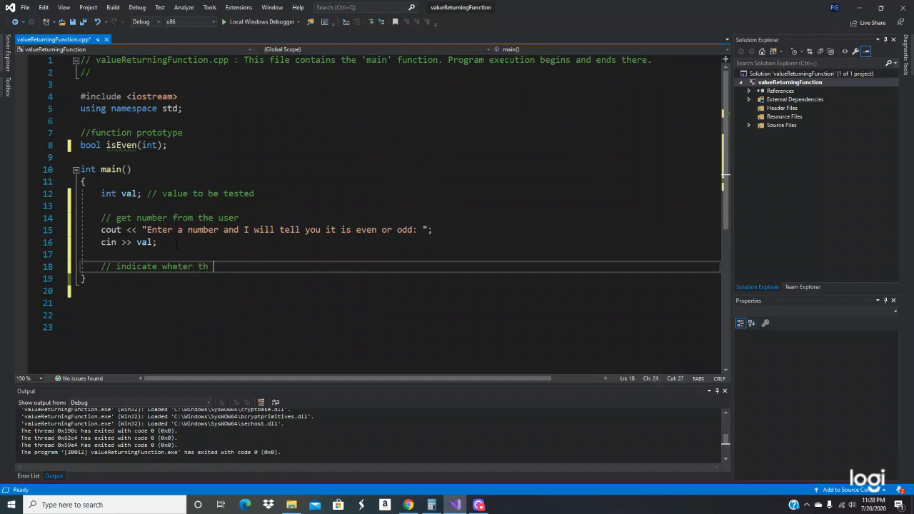
key("Backspace")
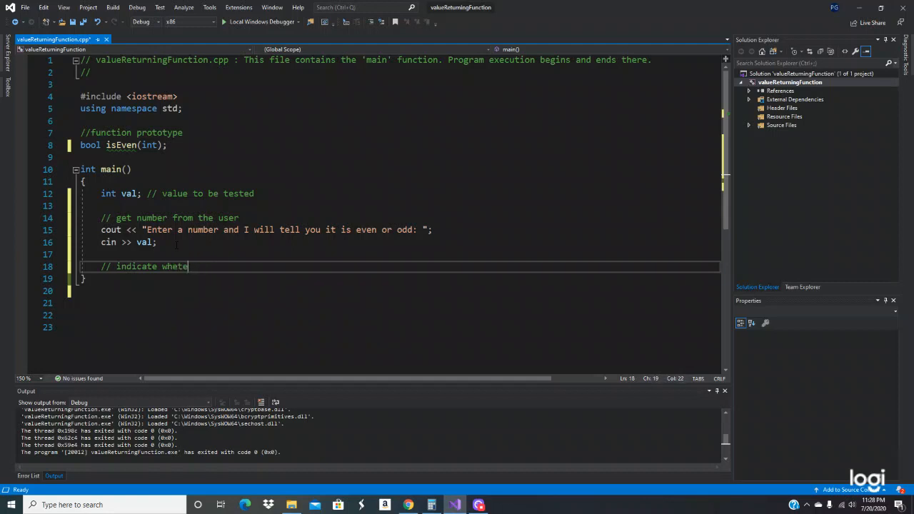
key("Backspace")
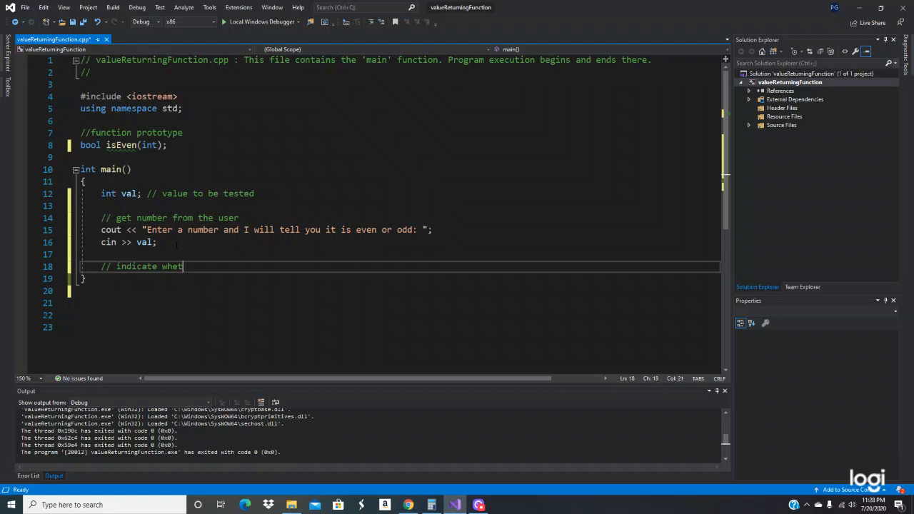
type("her it")
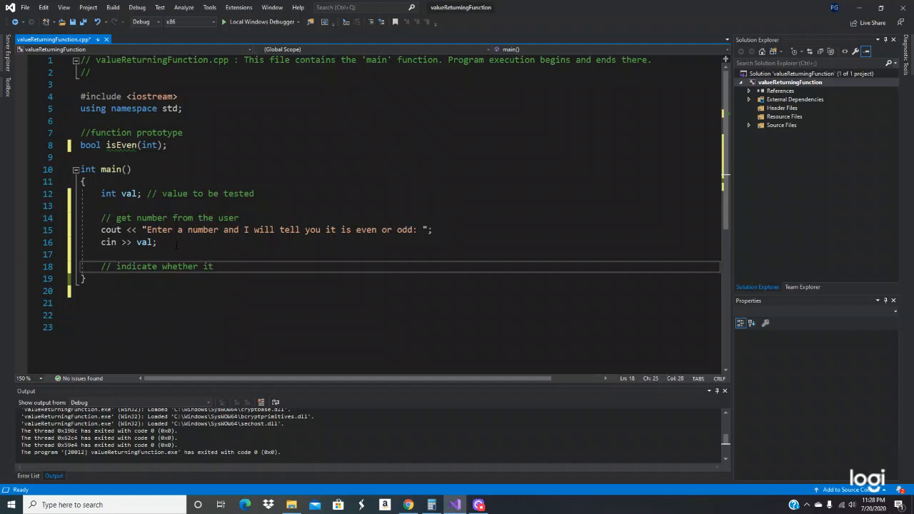
type("is even or")
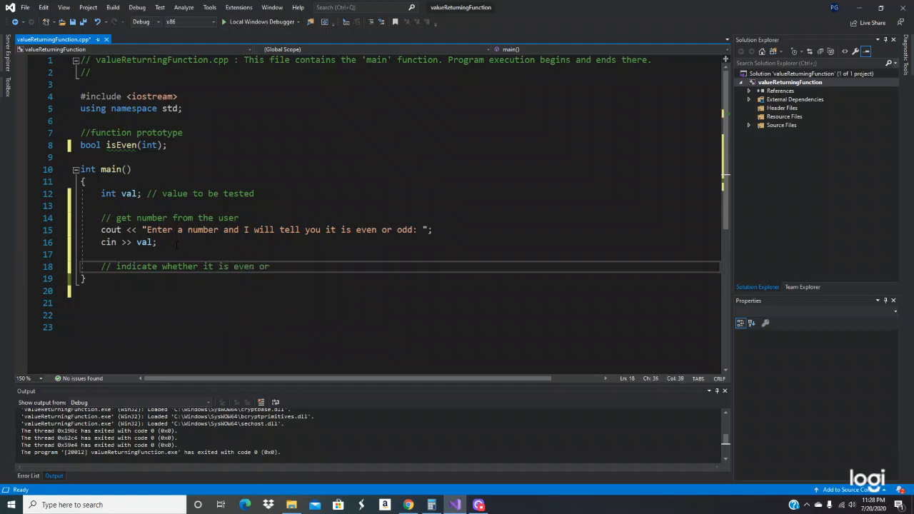
type("odd")
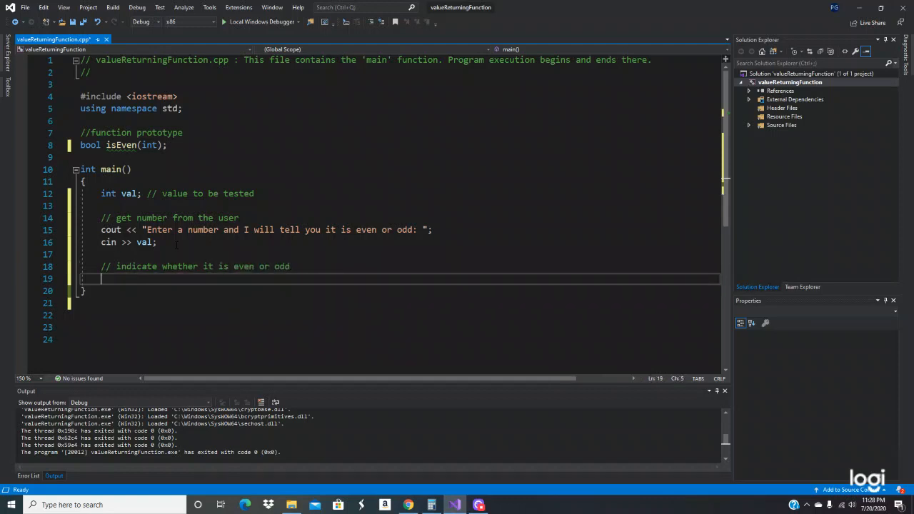
Step: Write if (isEven(val)) cout << val << " is even. \n"; and begin the else branch
type("if")
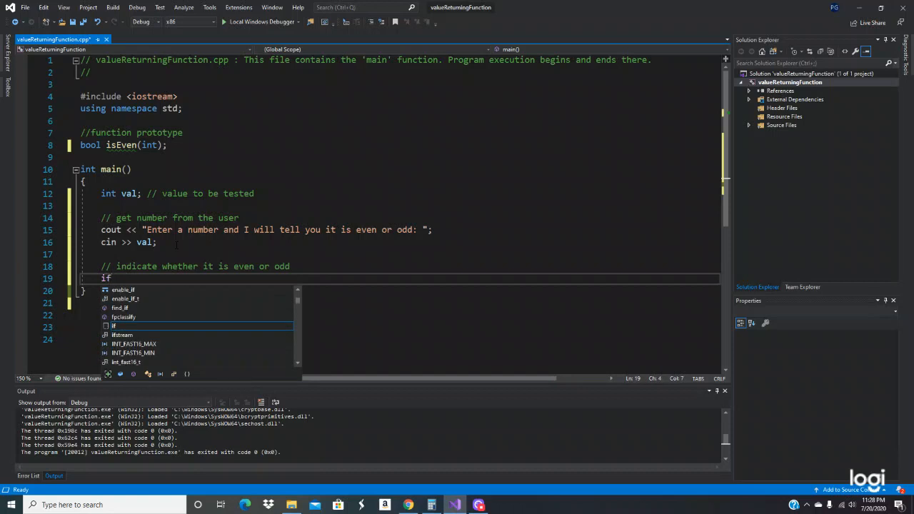
type("(")
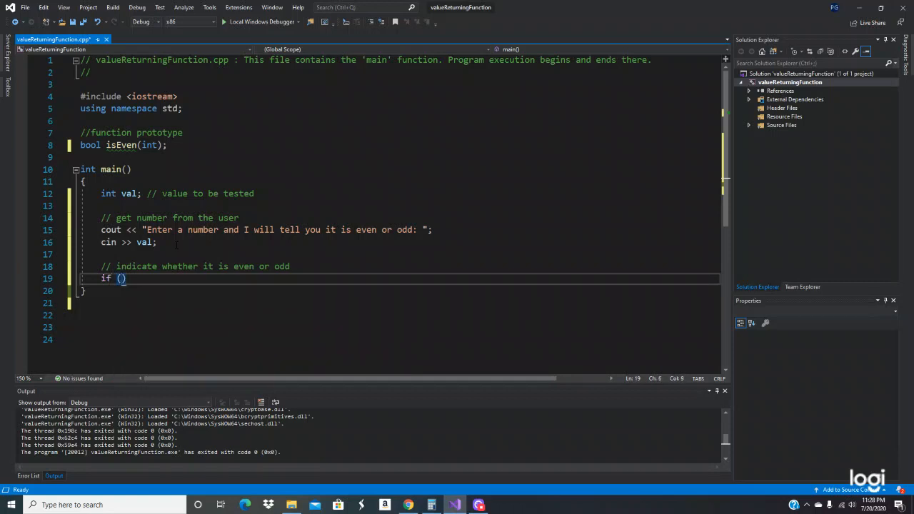
type("is")
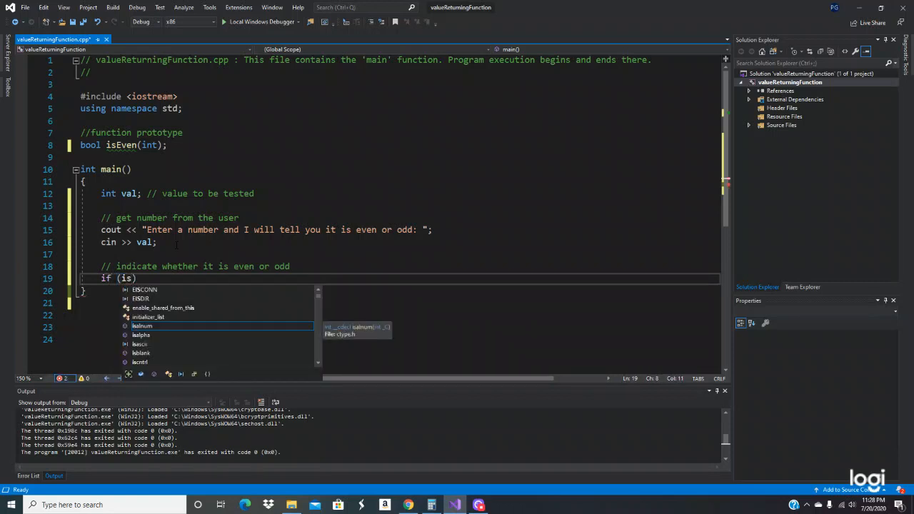
type("Even(")
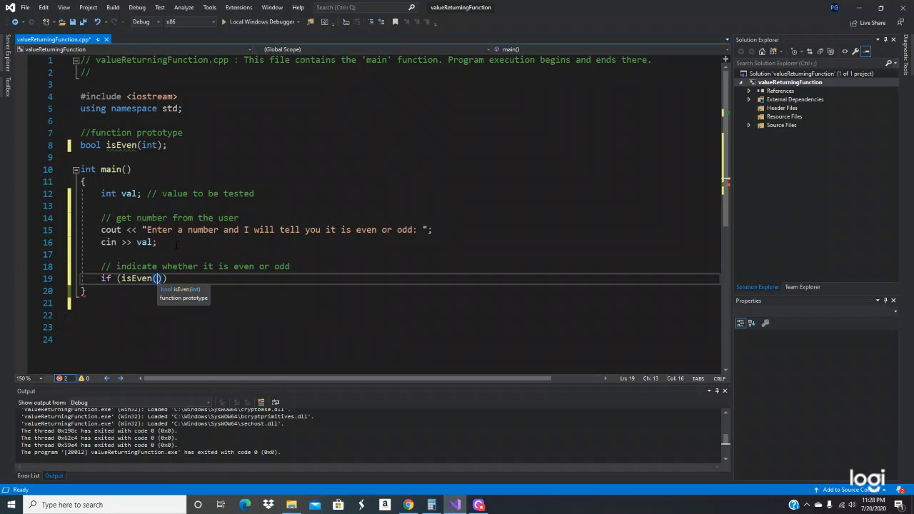
type("val")
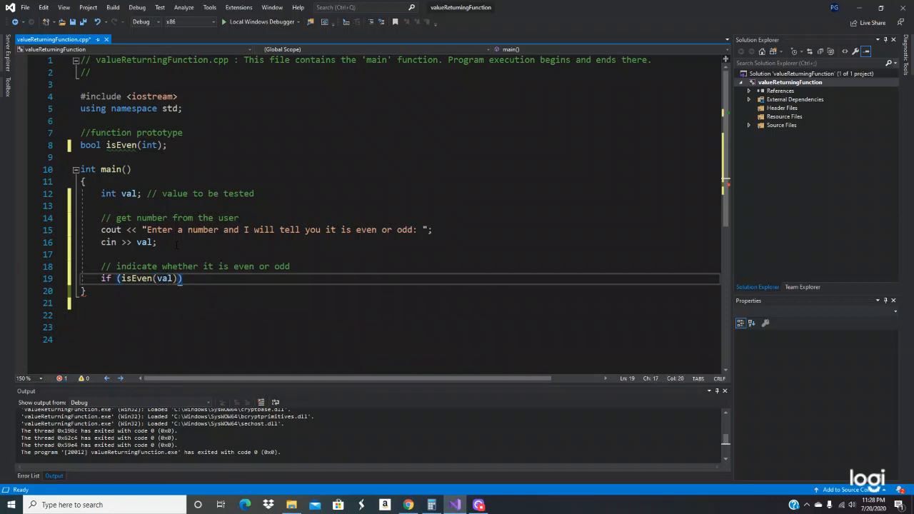
key("Enter")
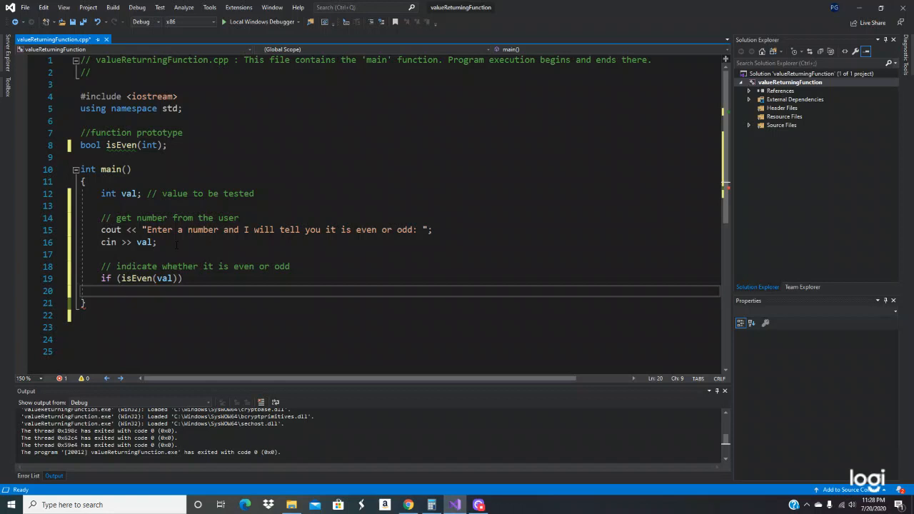
type("cout <<")
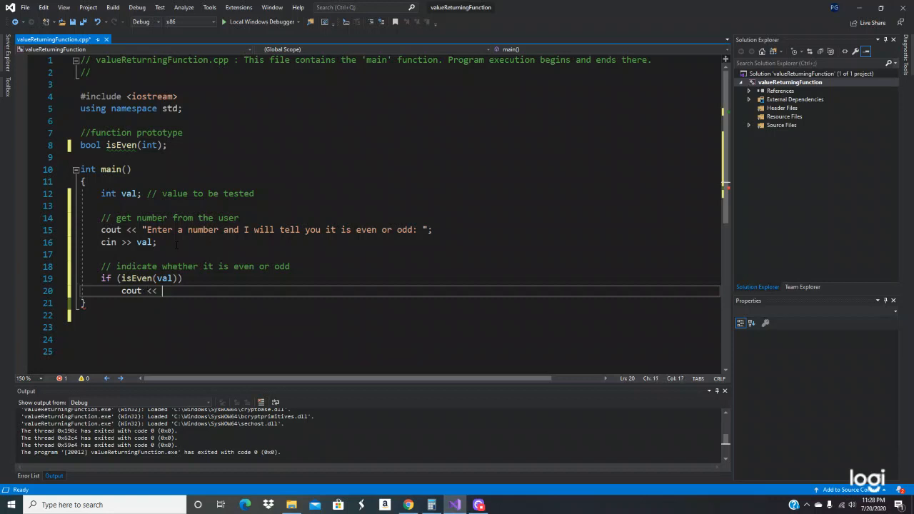
type("val")
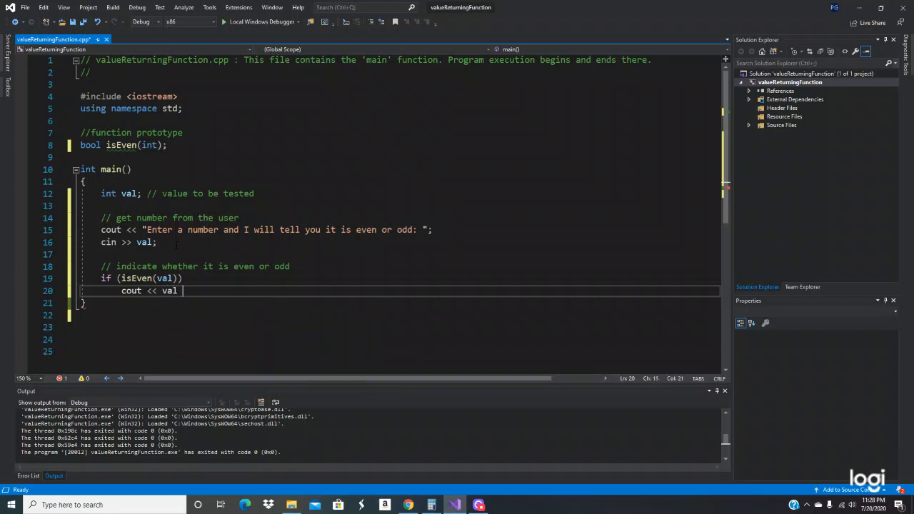
type("<< \" is")
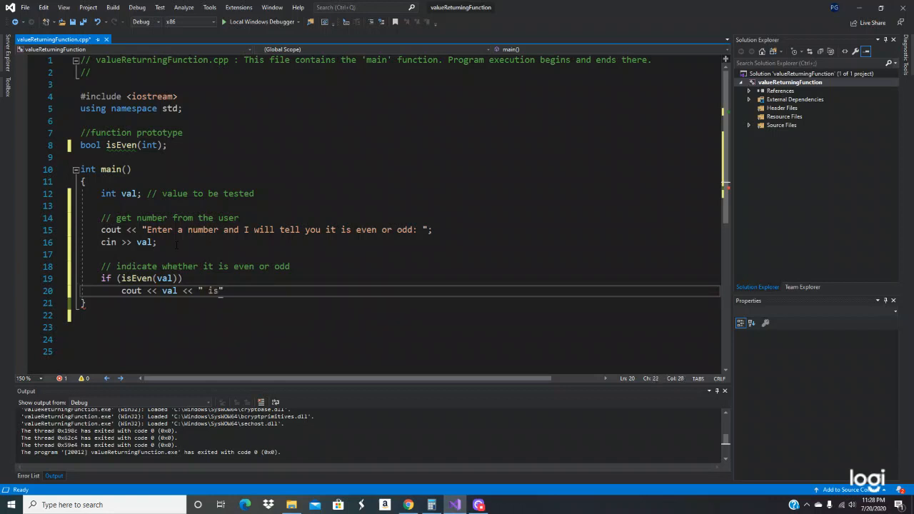
type("even\"")
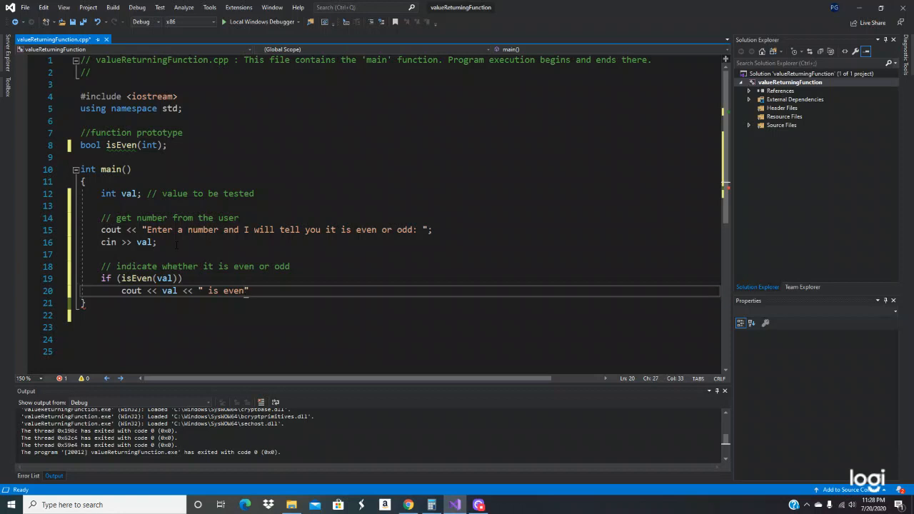
type(". \\n")
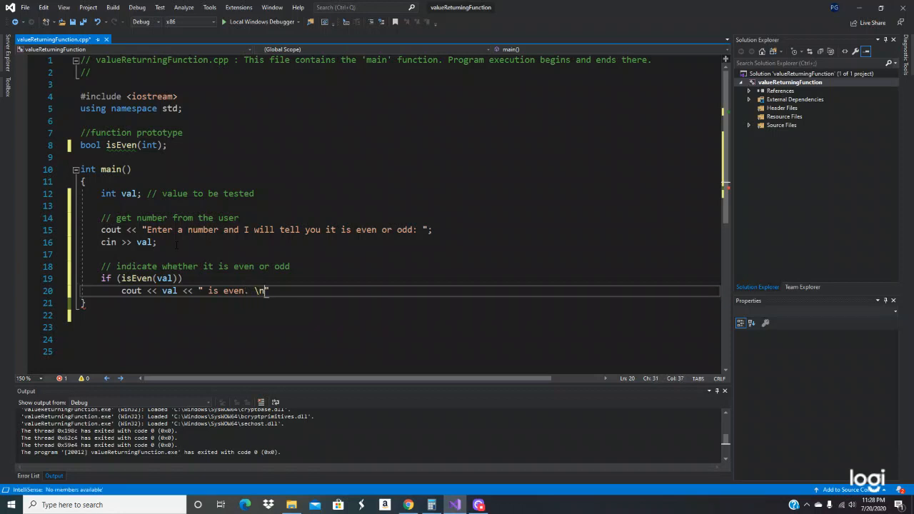
type(";")
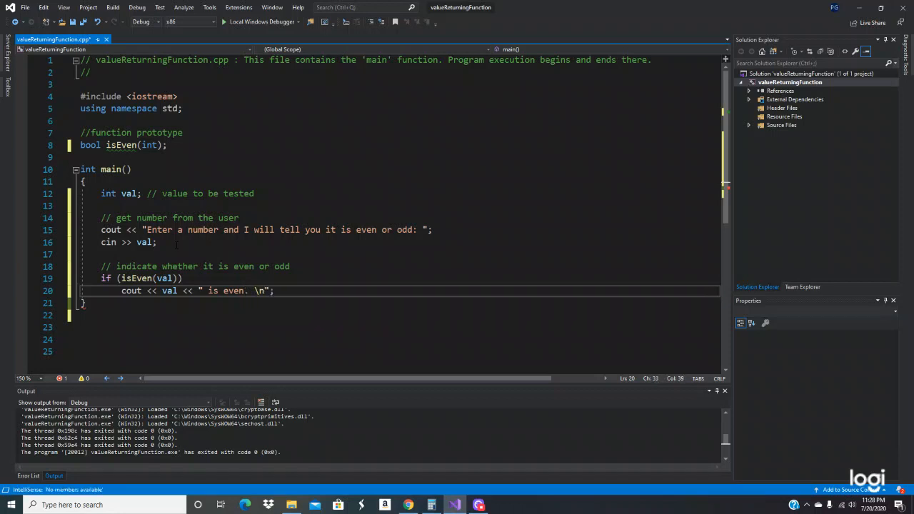
type("else")
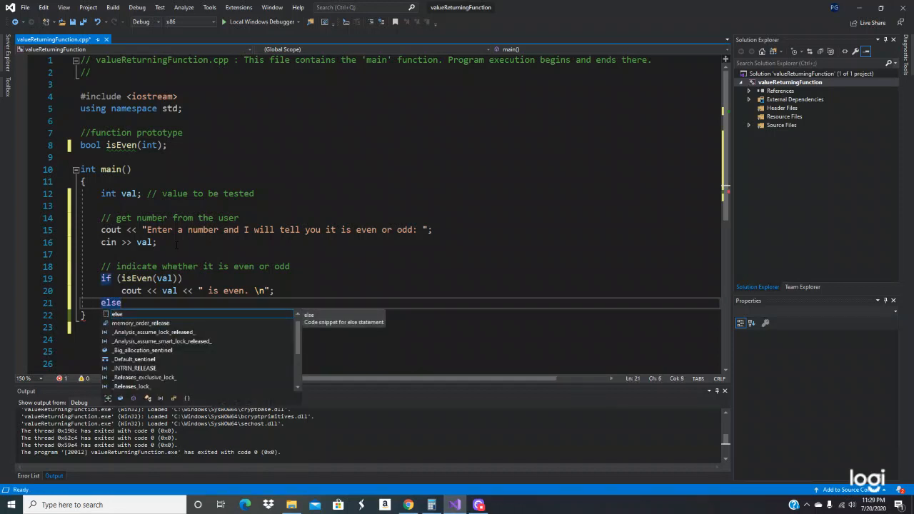
Step: Make the else branch print val << " is odd. \n" and end main with return 0;
type("cout <<")
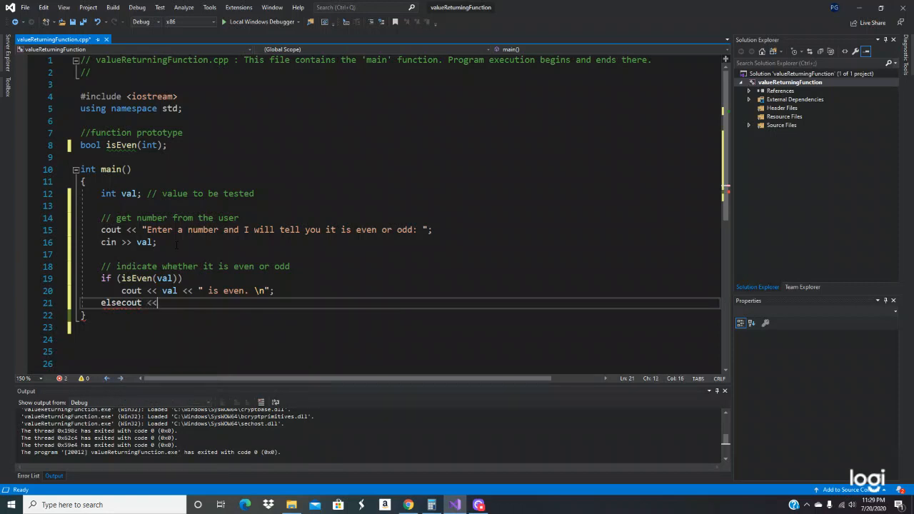
type("val")
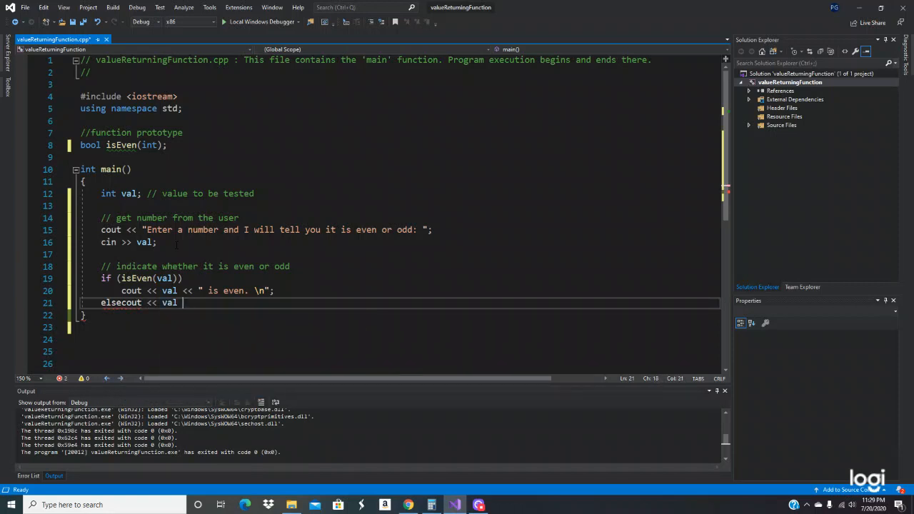
type("<< \" is \"")
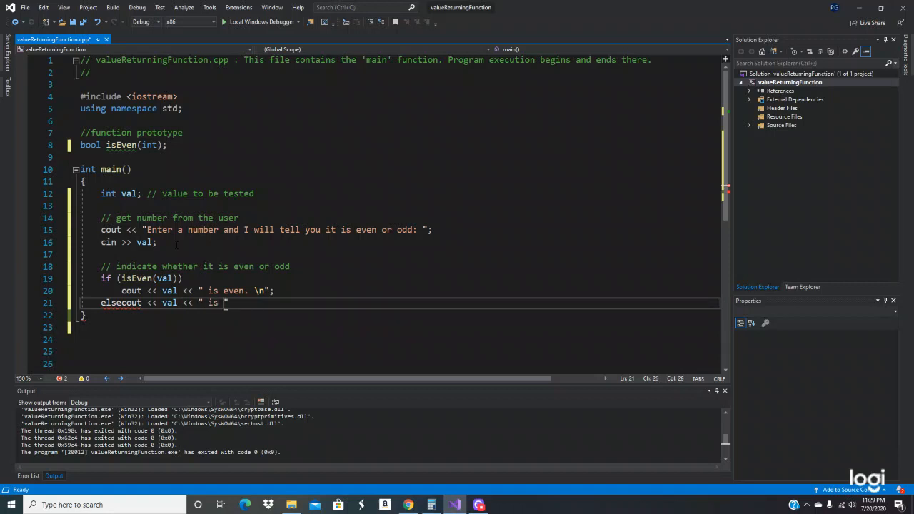
type("odd")
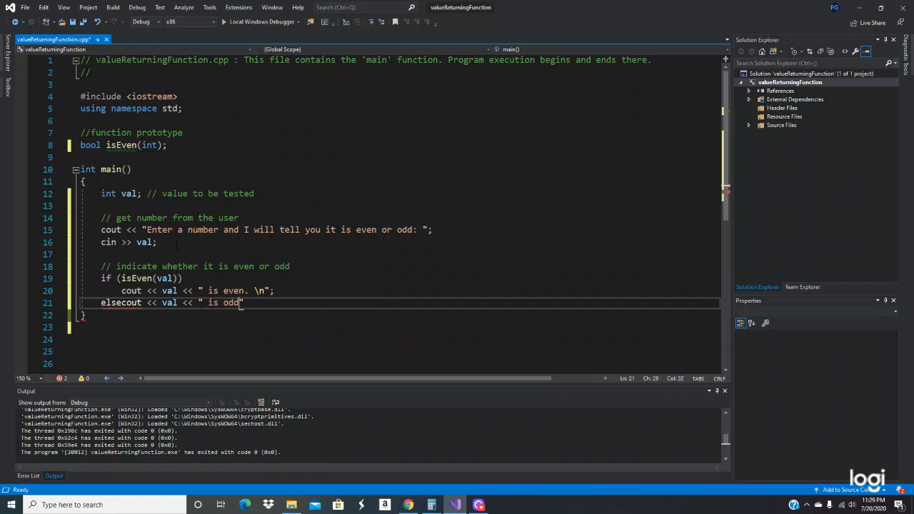
type(". \\")
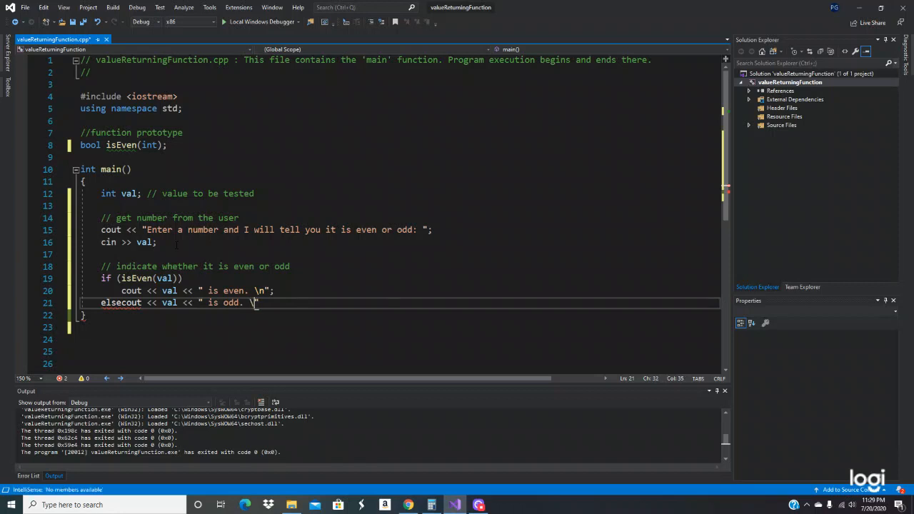
type("n")
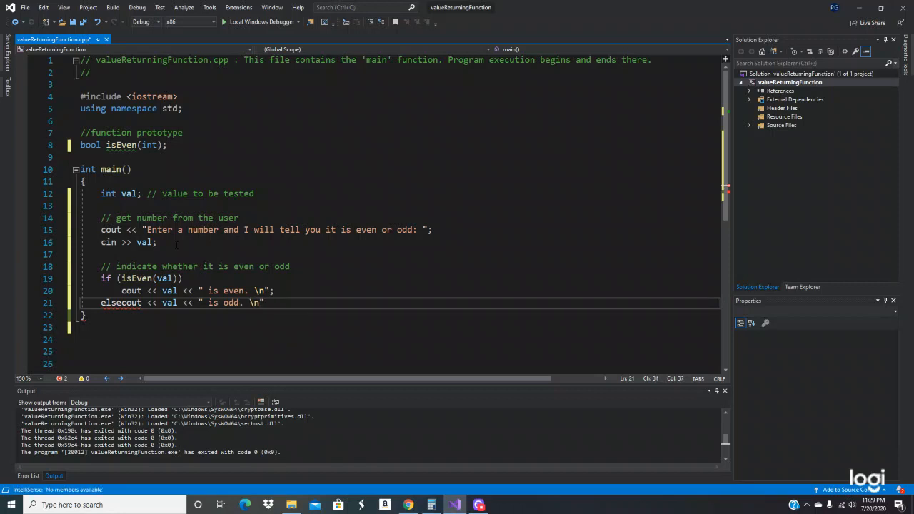
type(";")
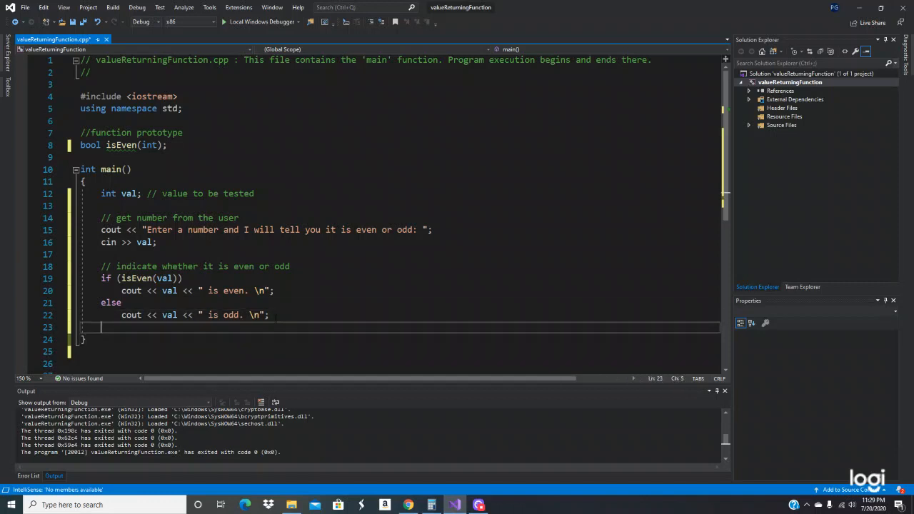
type("return 0")
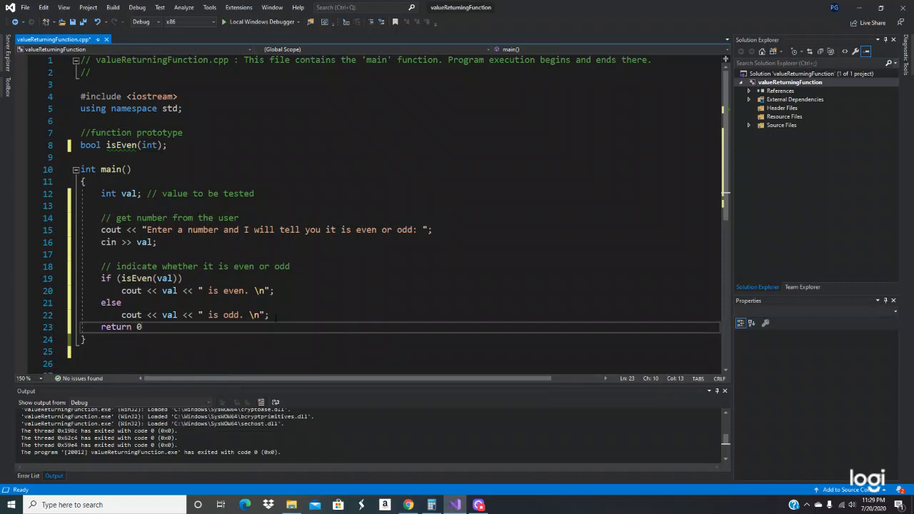
type(";")
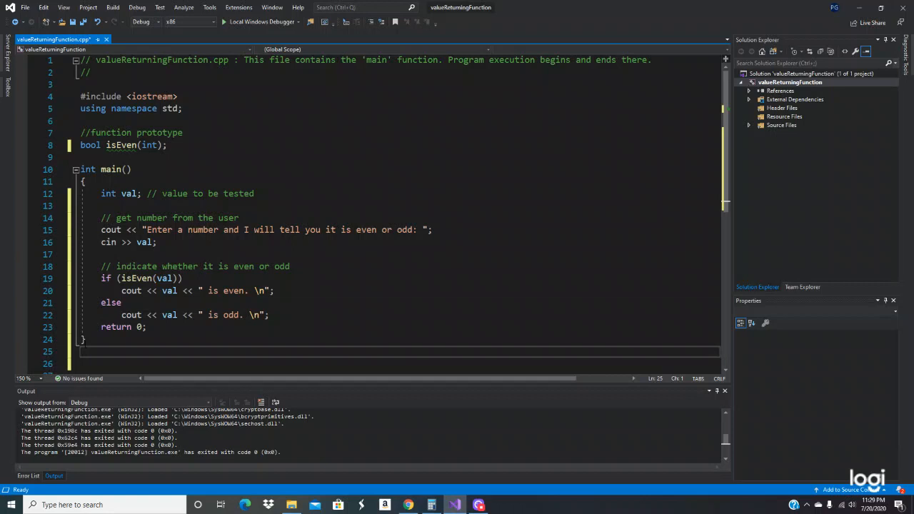
Step: Copy the isEven prototype below main as bool isEven(int number) with an empty body
double_click(121, 146)
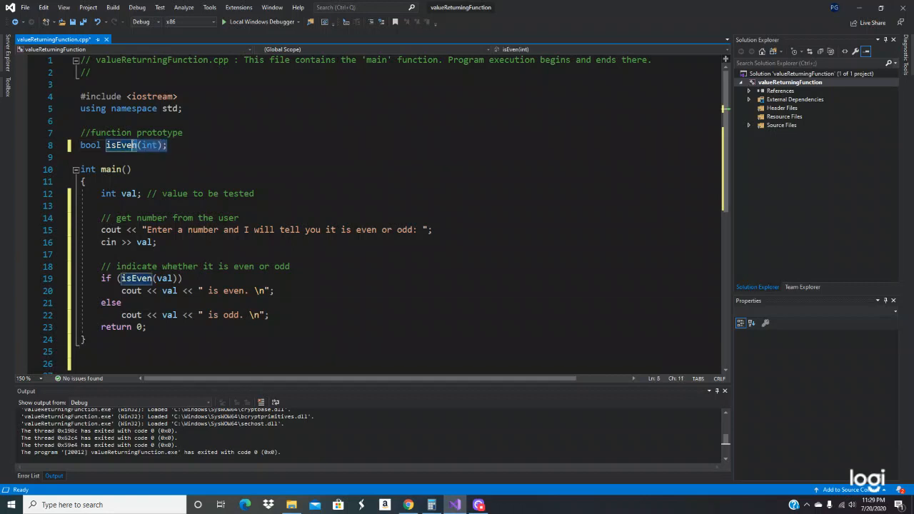
right_click(123, 146)
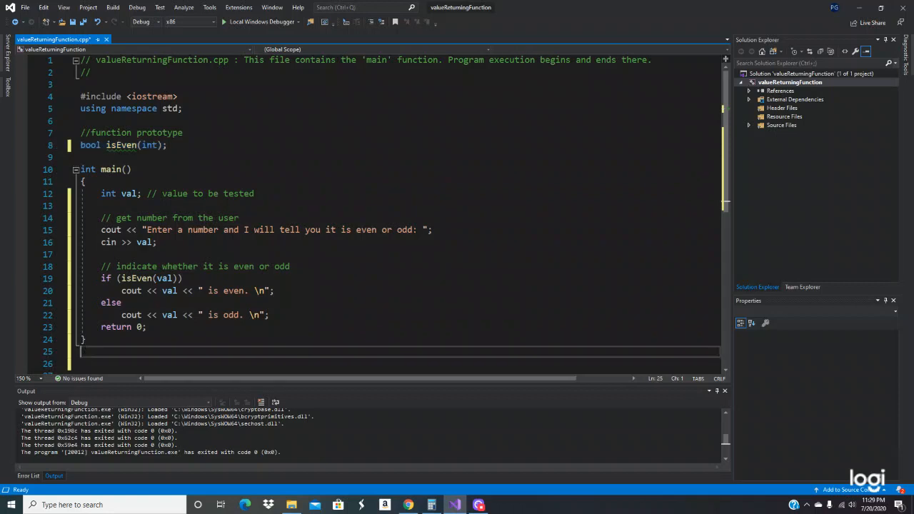
type("bool isEven(int);")
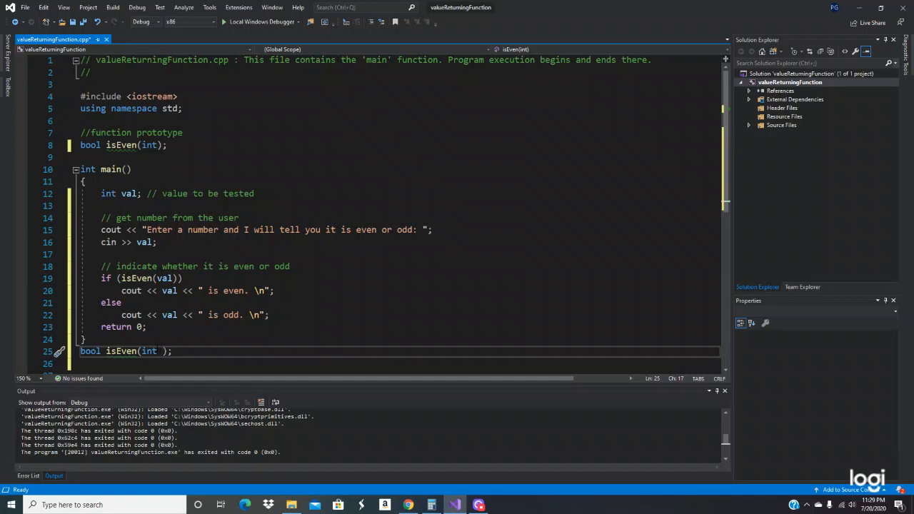
type("number")
left_click(396, 364)
type("{")
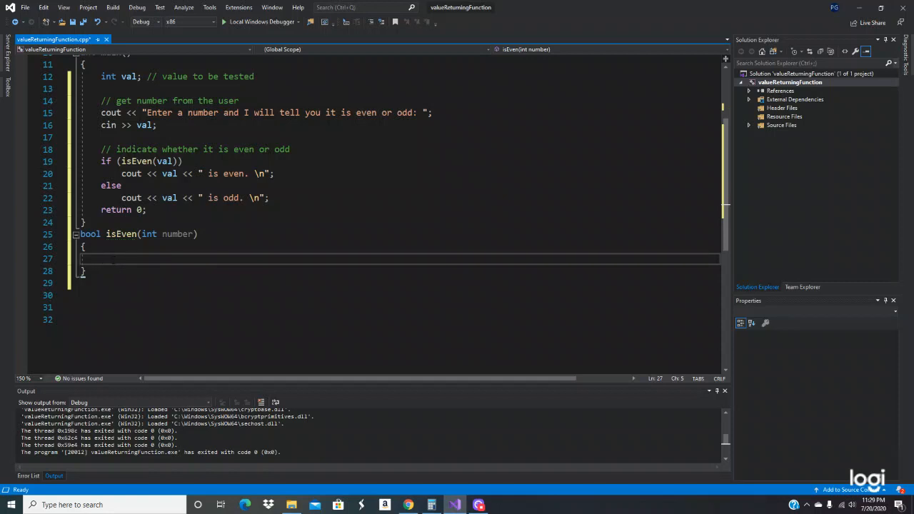
Step: Fill isEven with if (number % 2 == 0) return true; else return false;
type("i")
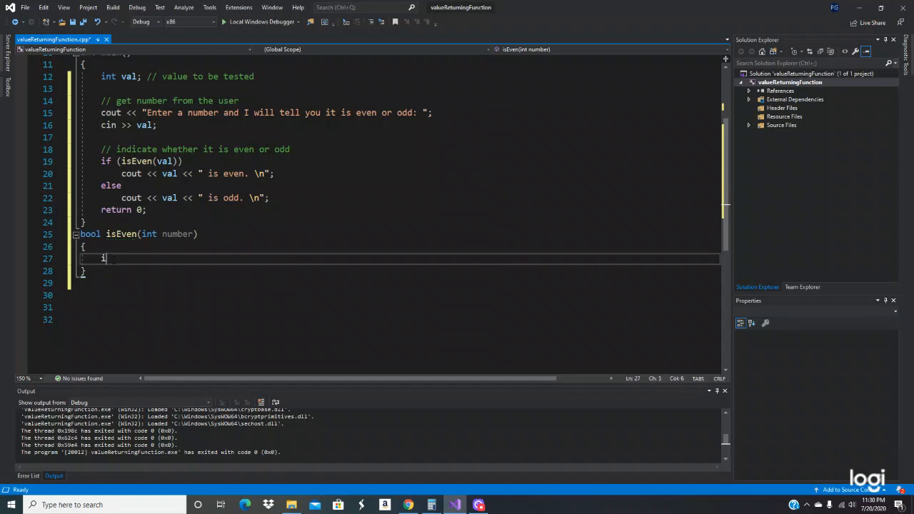
type("f(")
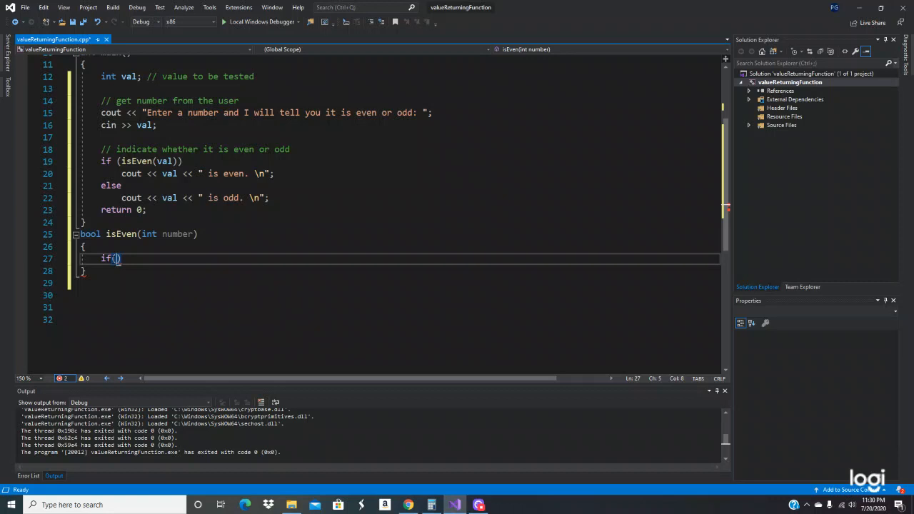
type("number")
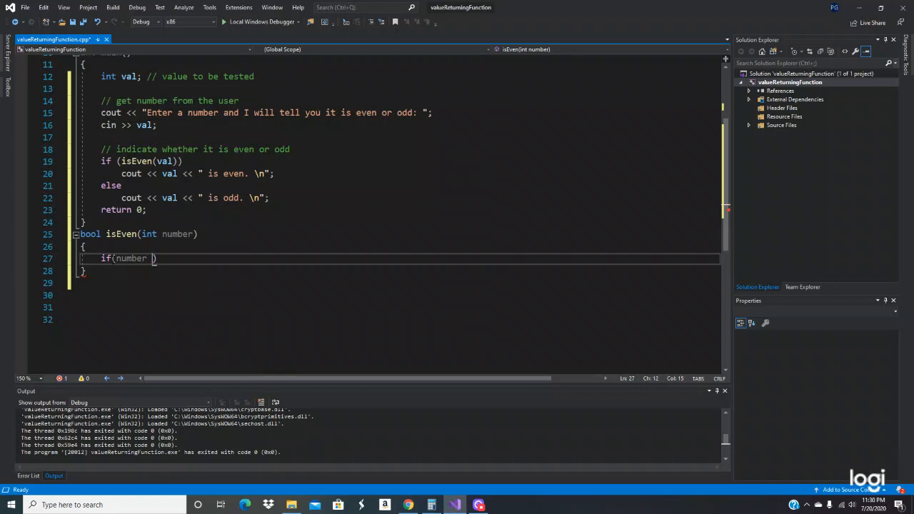
type("%")
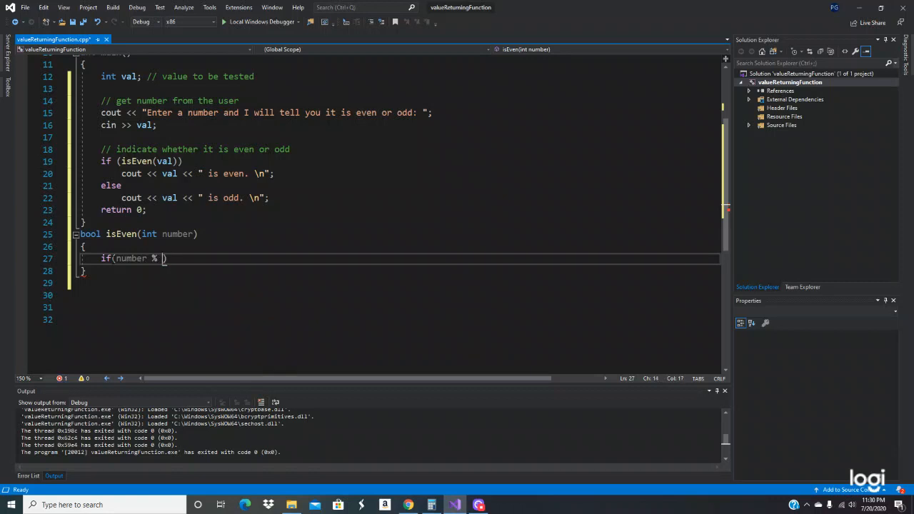
type("2 ==")
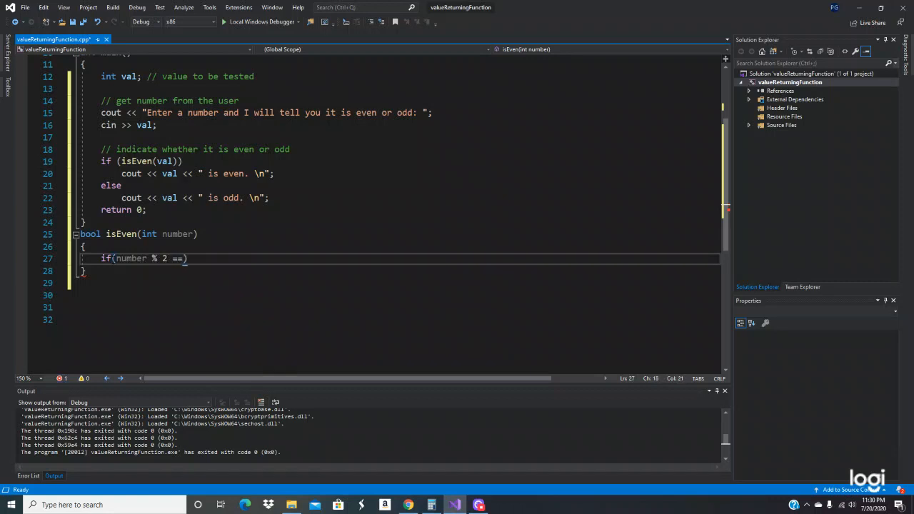
type("0)")
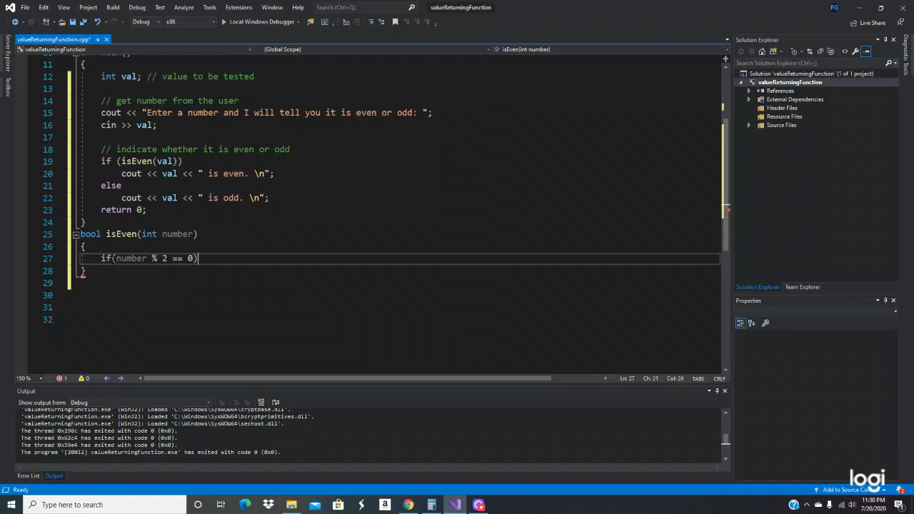
key("enter")
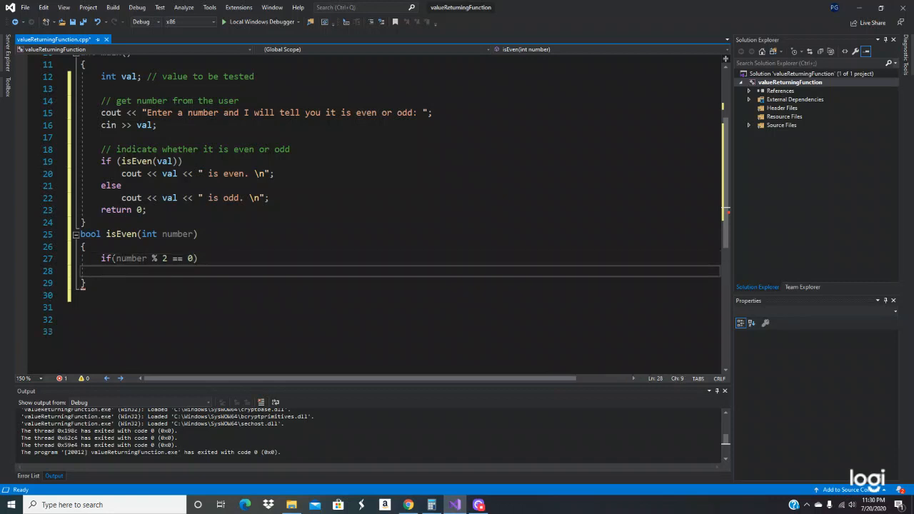
type("return true;")
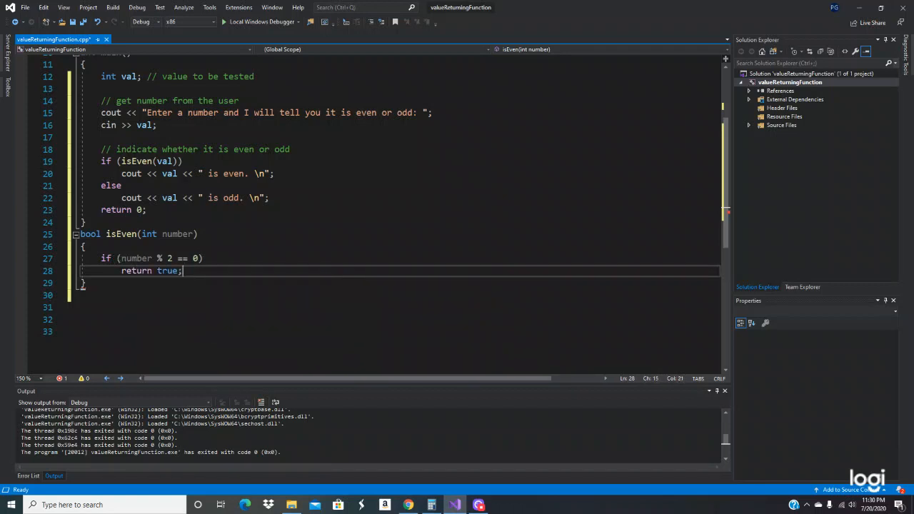
type("e")
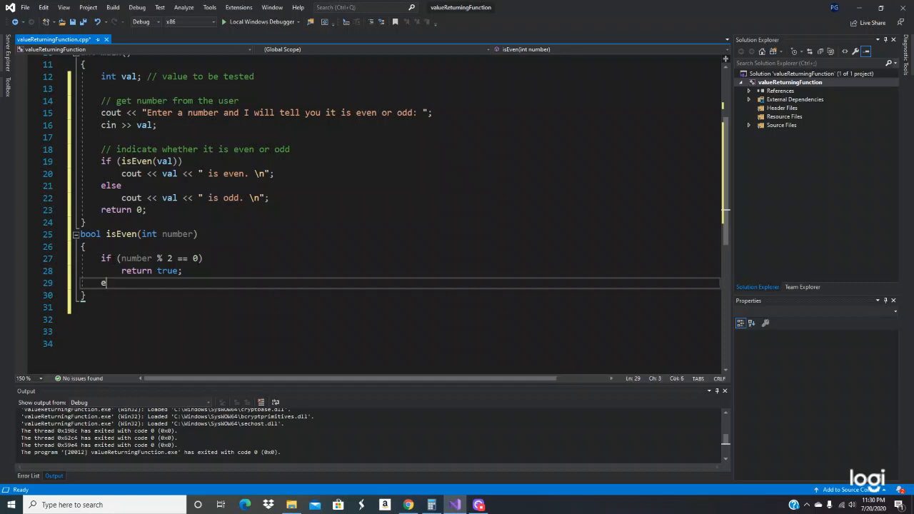
type("lse")
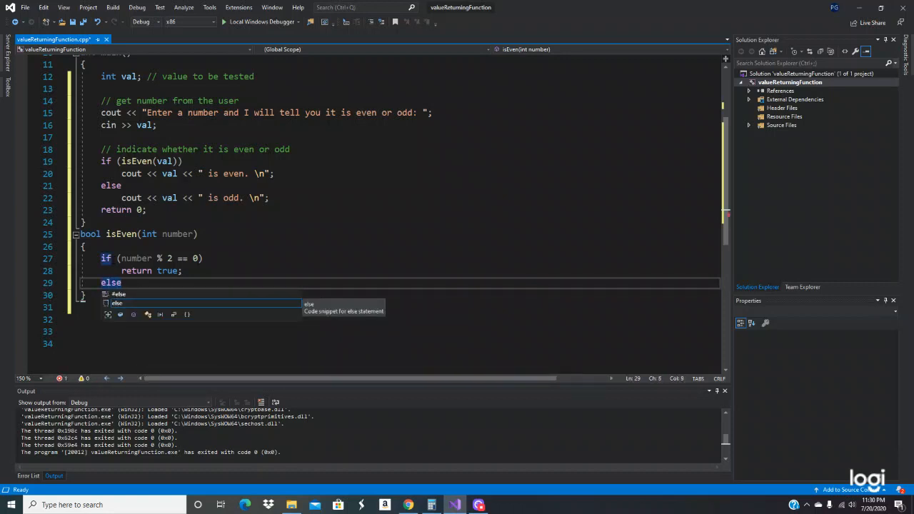
type("return")
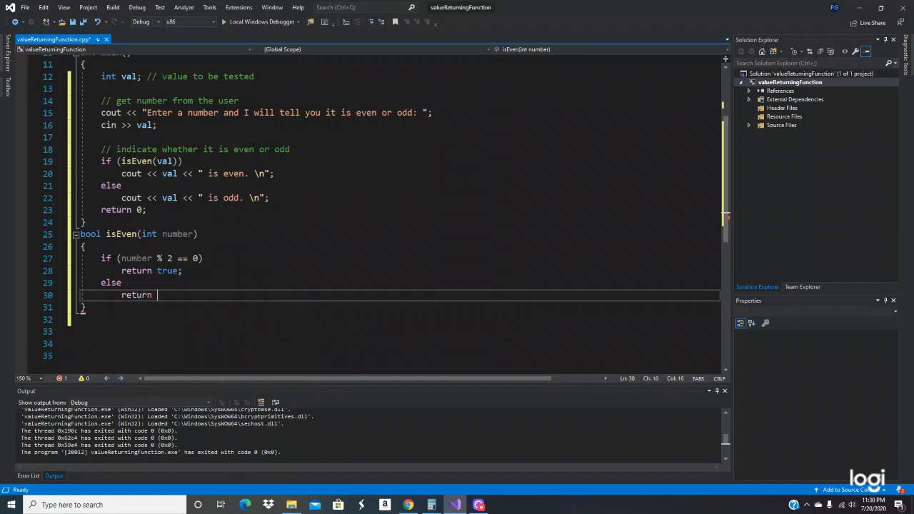
type("false;")
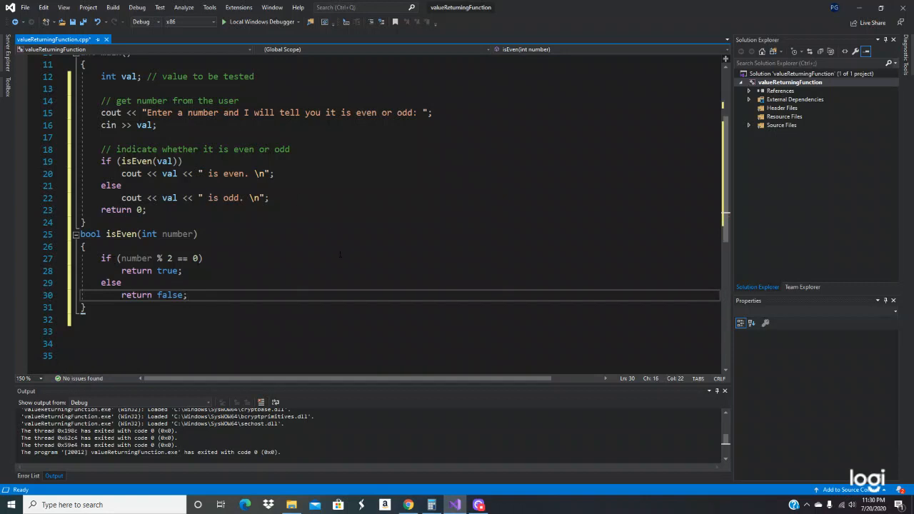
left_click(263, 21)
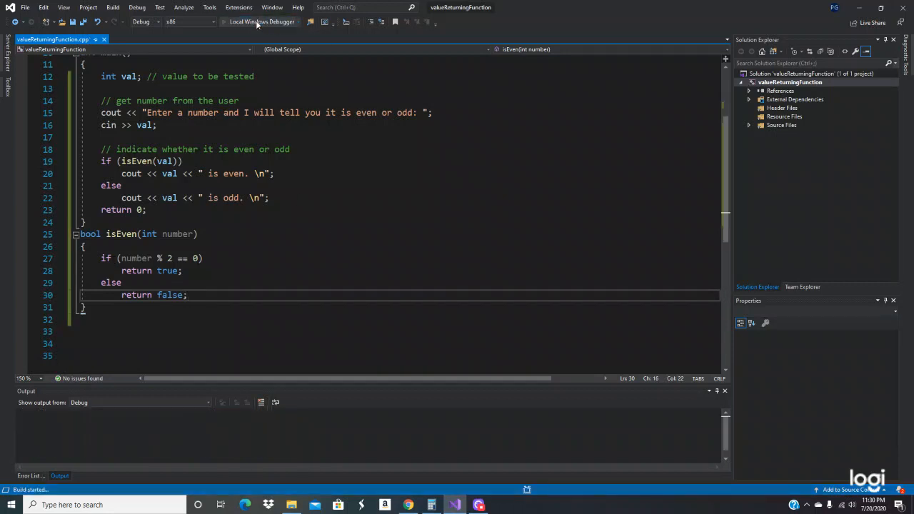
Step: Run the program, enter 10 to get "10 is even.", and close the console
left_click(261, 22)
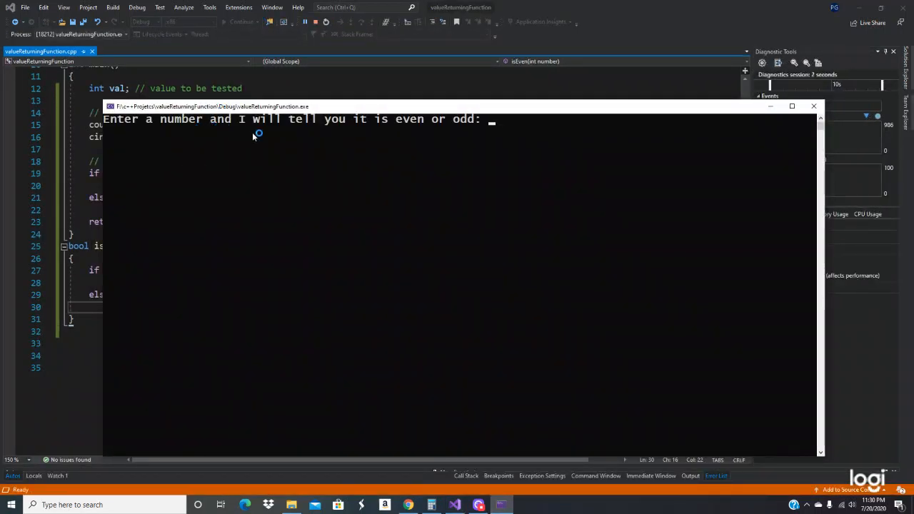
mouse_move(394, 144)
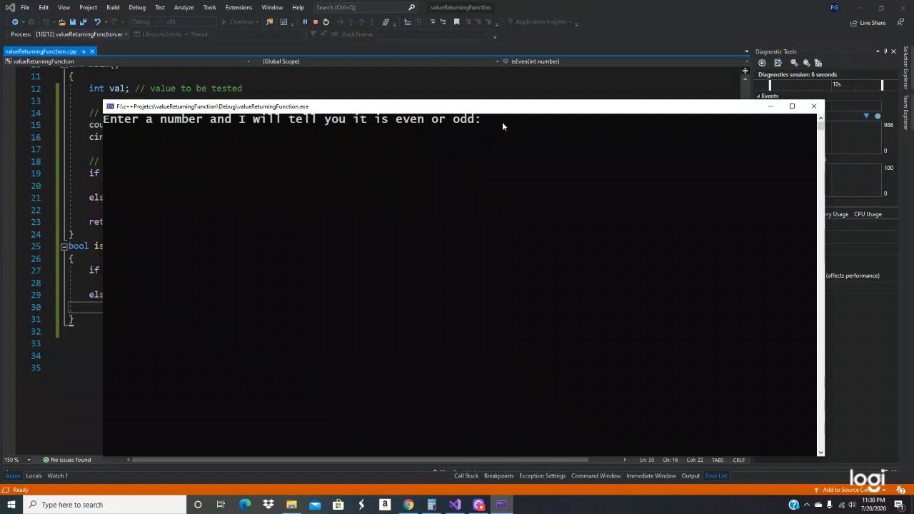
type("10")
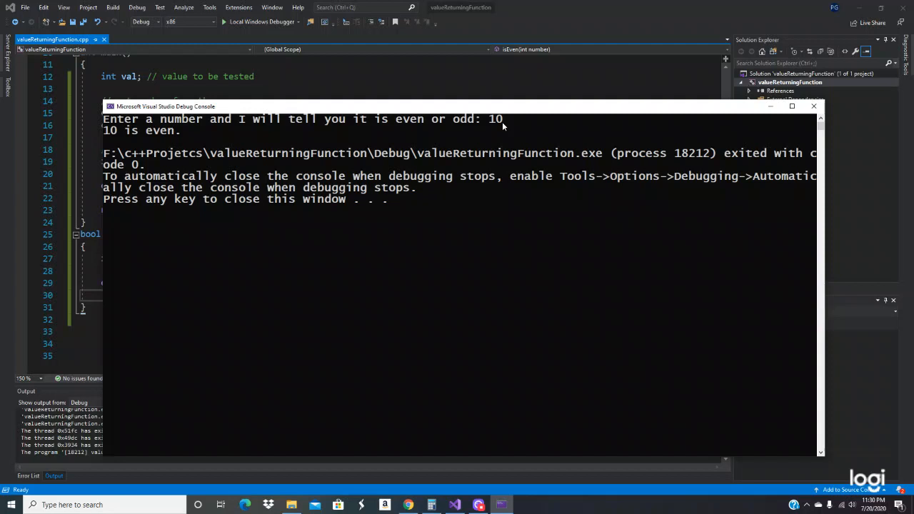
key("enter")
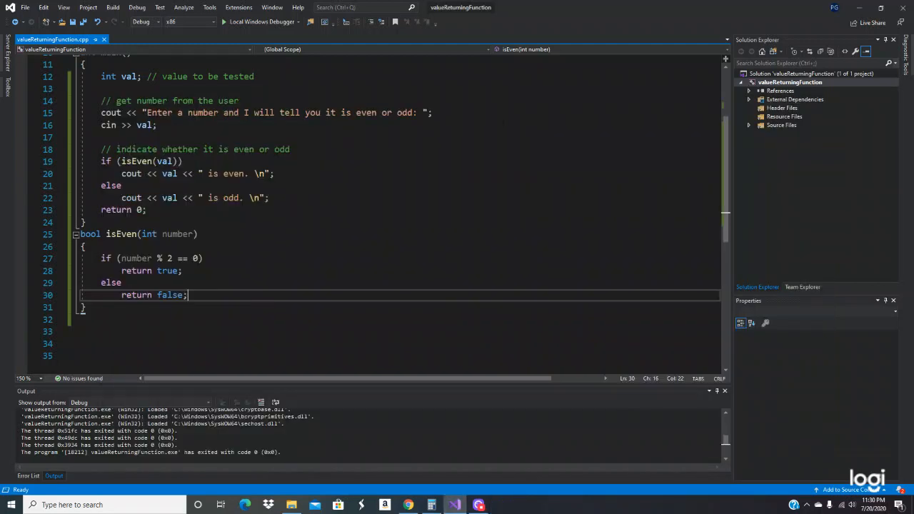
mouse_move(352, 6)
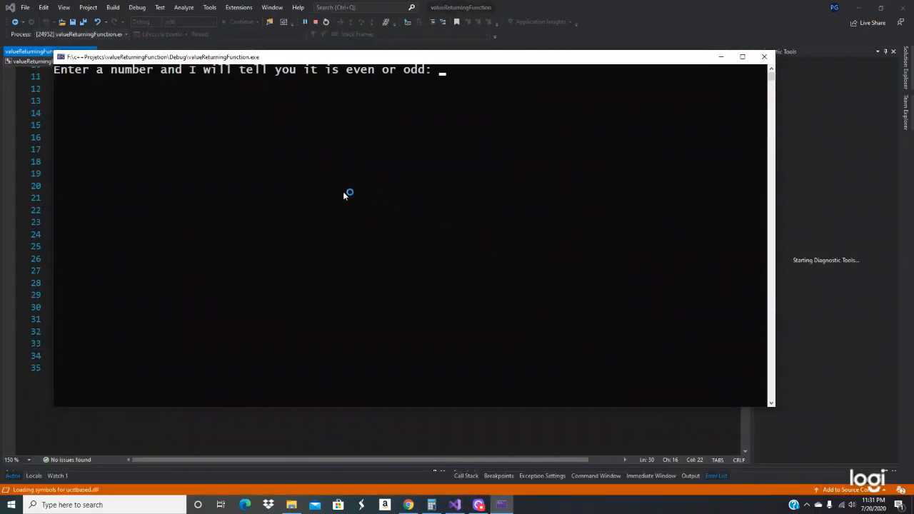
Step: Run again and enter 1000 to confirm the console reports "1000 is even."
type("15")
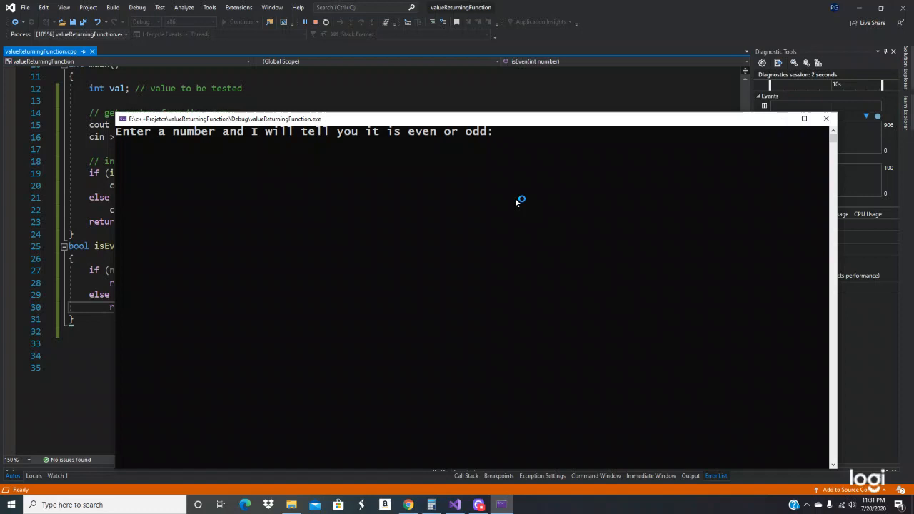
type("355")
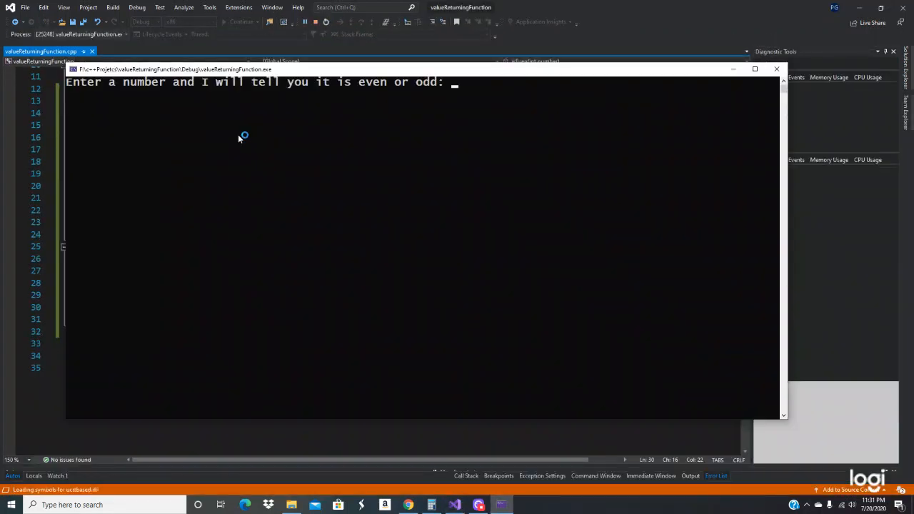
type("1000")
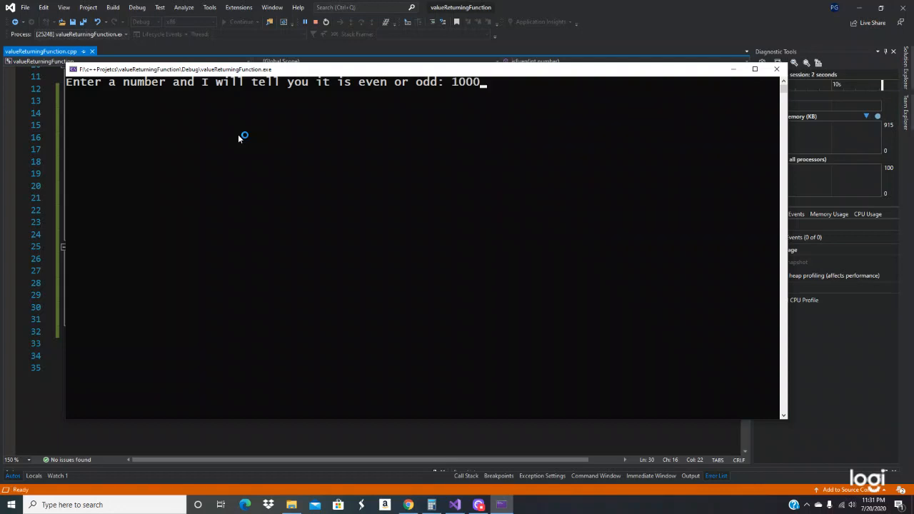
key("enter")
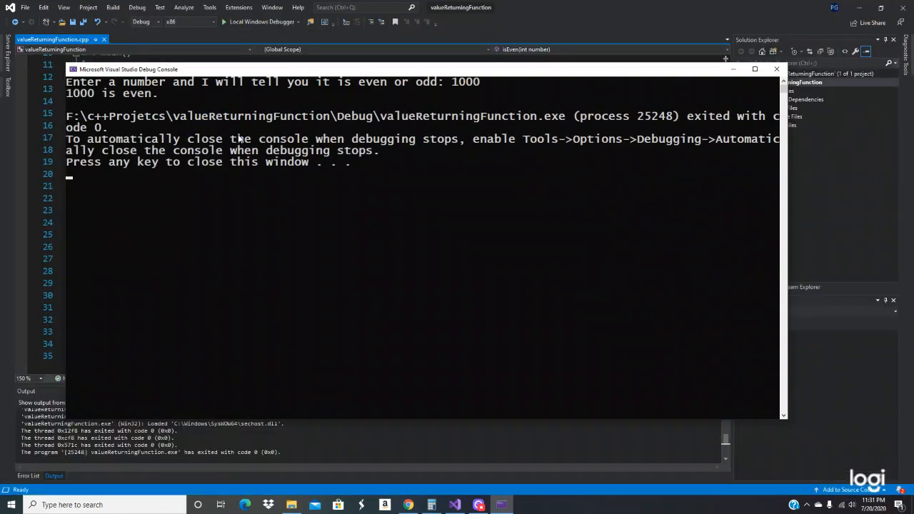